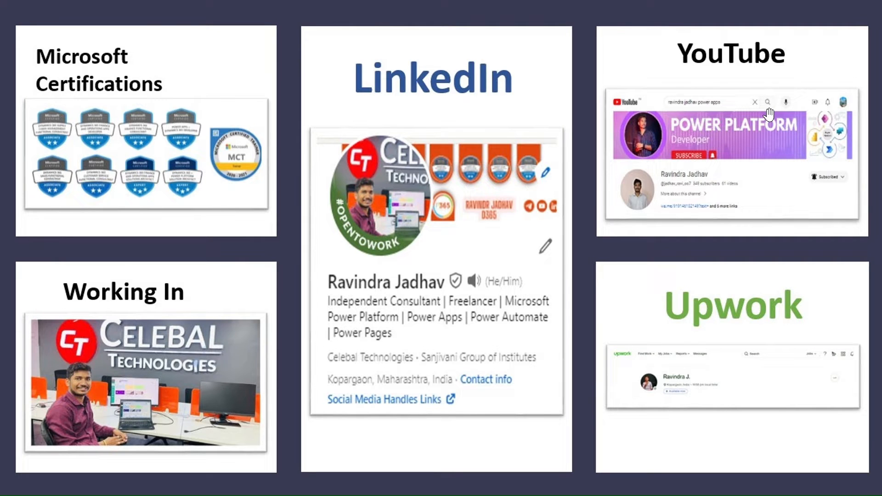
pyautogui.moveTo(460, 83)
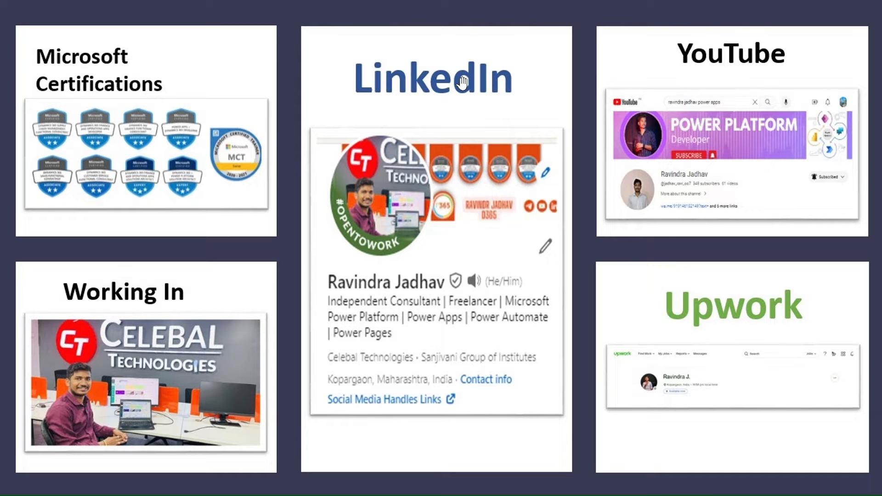
pyautogui.moveTo(111, 198)
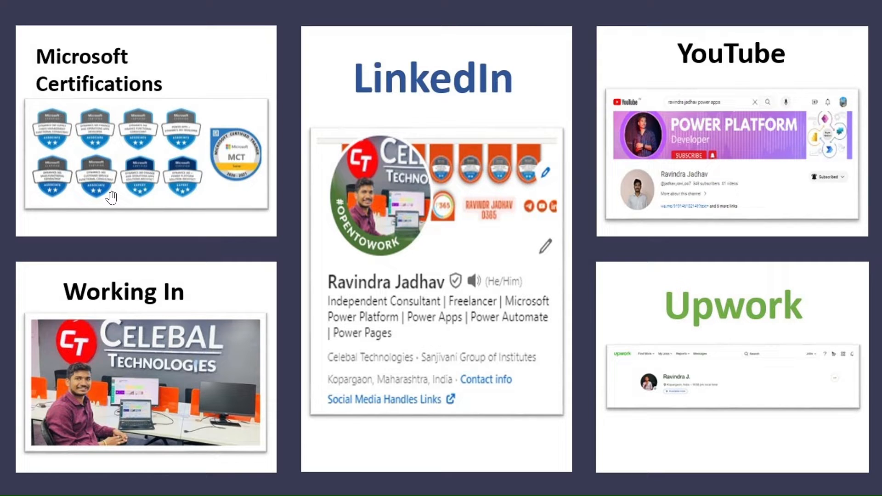
pyautogui.moveTo(286, 149)
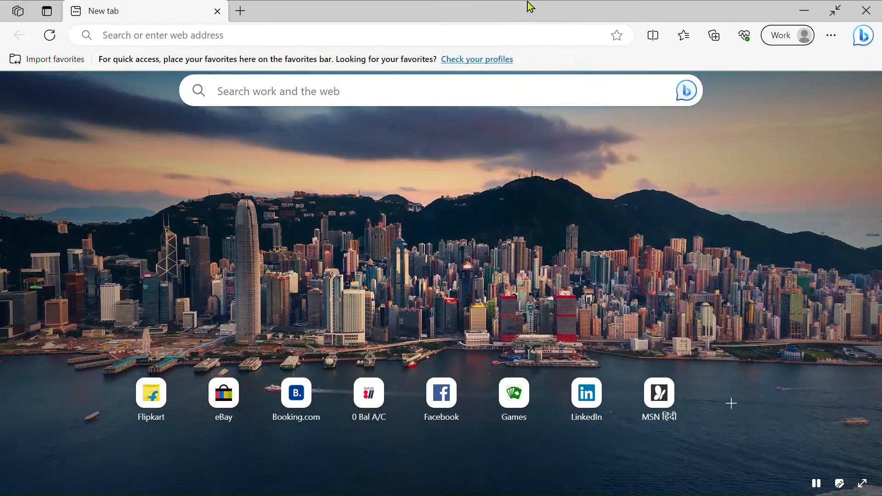
# Step: From Power Pages home Active sites, edit the Learn Power Pages With Ravindra site
pyautogui.click(349, 35)
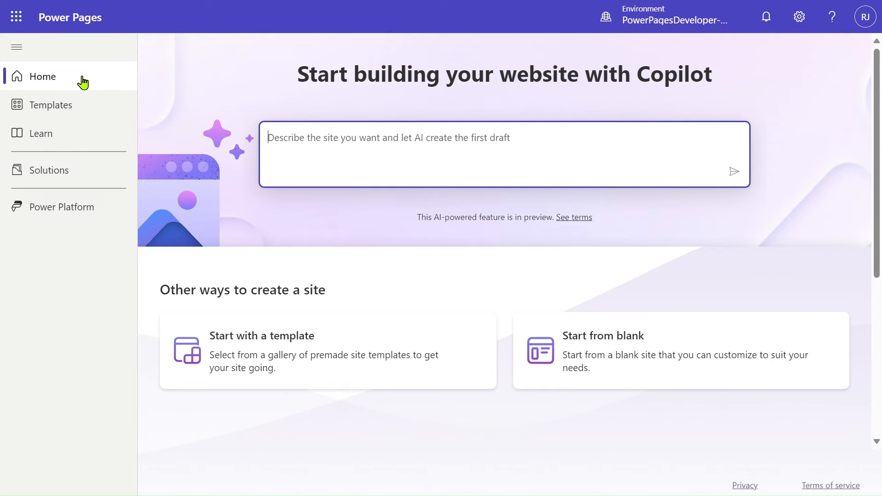
pyautogui.scroll(-3)
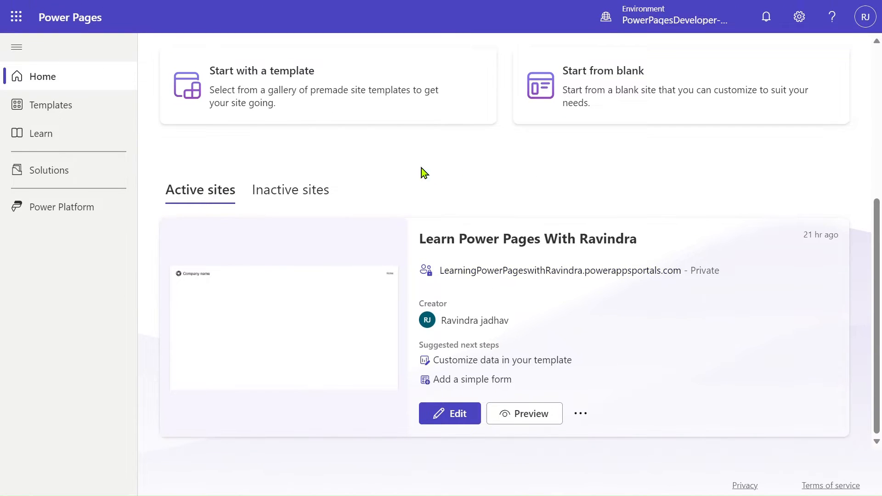
pyautogui.moveTo(613, 90)
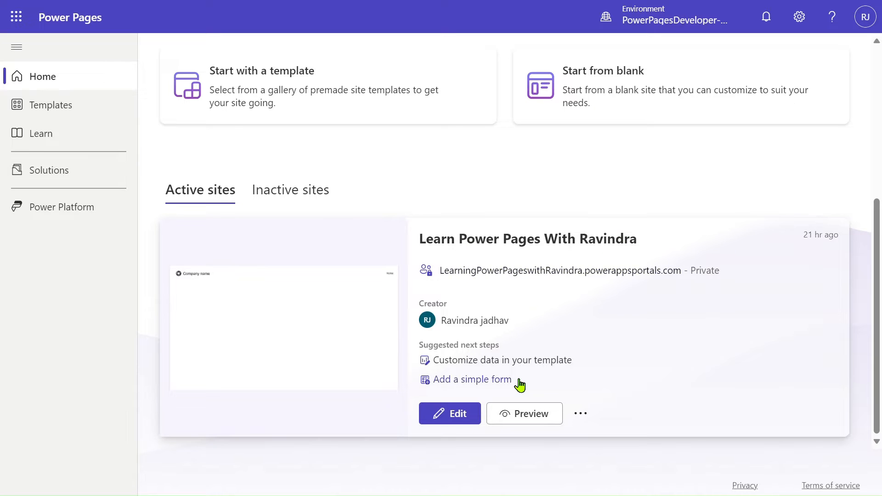
pyautogui.click(448, 413)
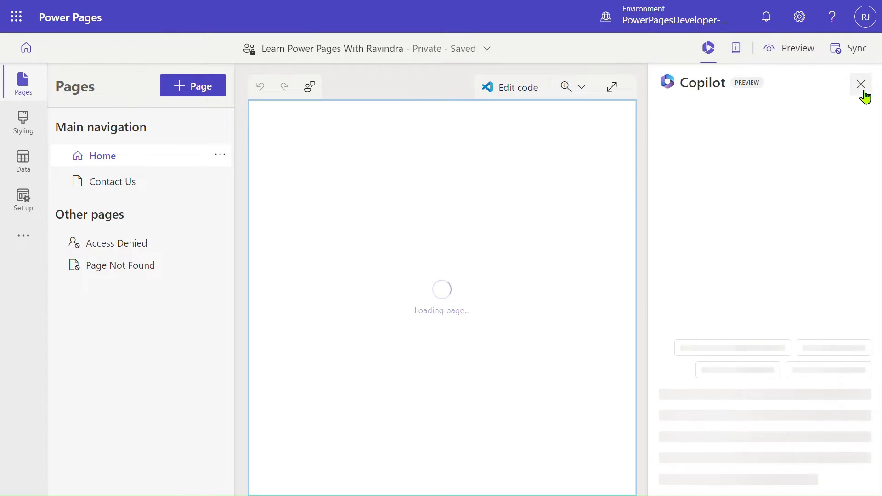
# Step: Close the Copilot pane so the Contact Us page can be brought up
pyautogui.click(860, 83)
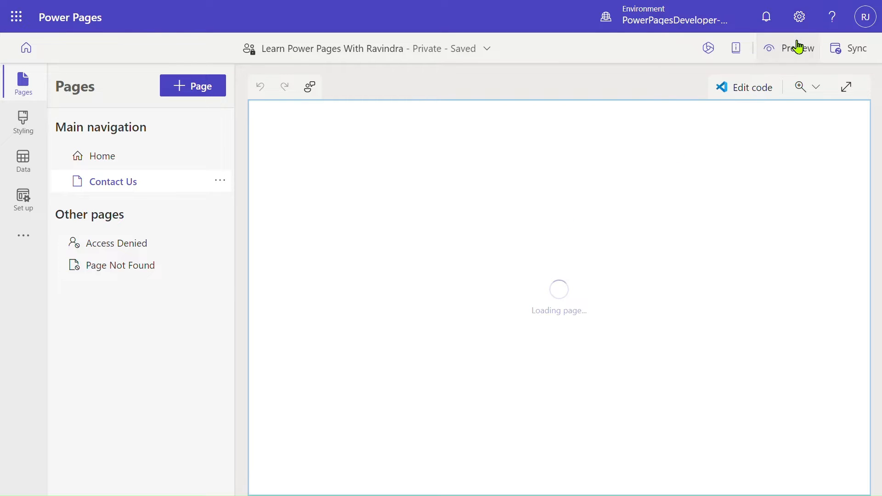
# Step: Preview the live site and type a test name, email address and message
pyautogui.click(796, 48)
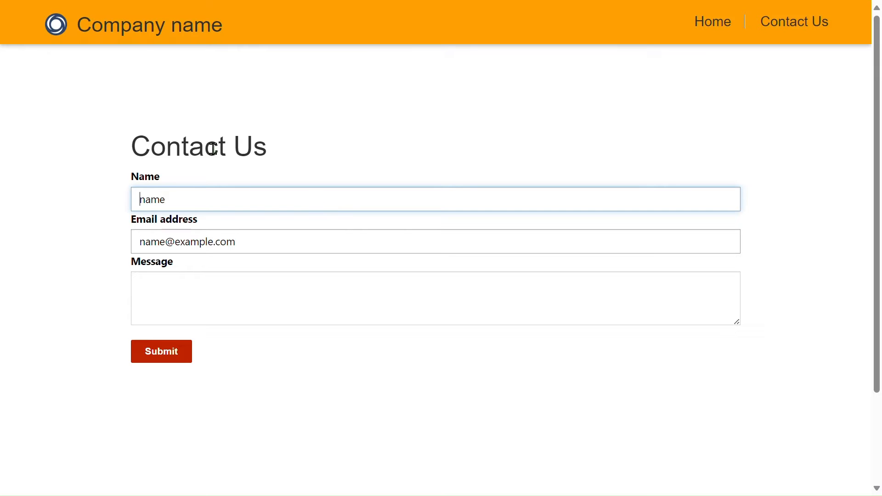
pyautogui.moveTo(398, 324)
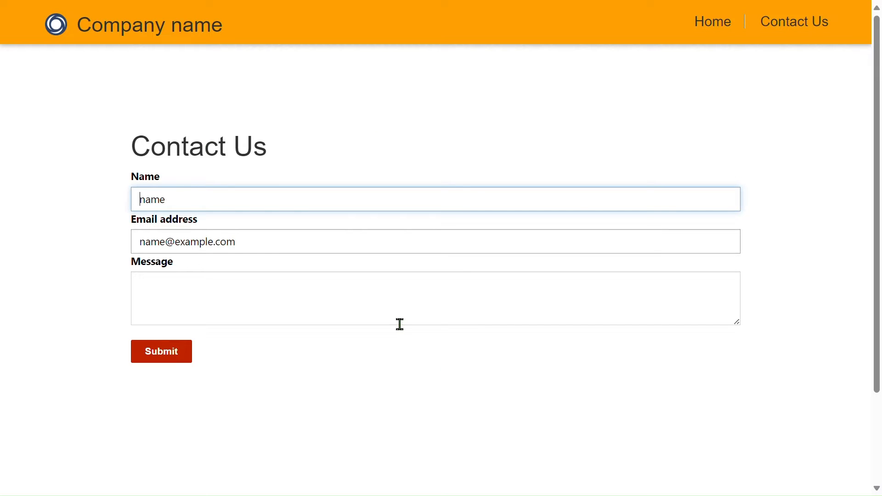
pyautogui.moveTo(405, 206)
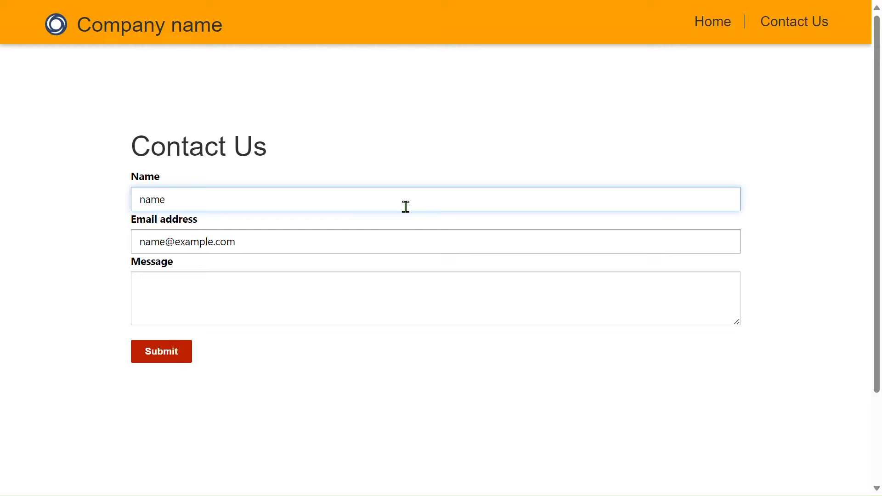
pyautogui.write('Ravindra')
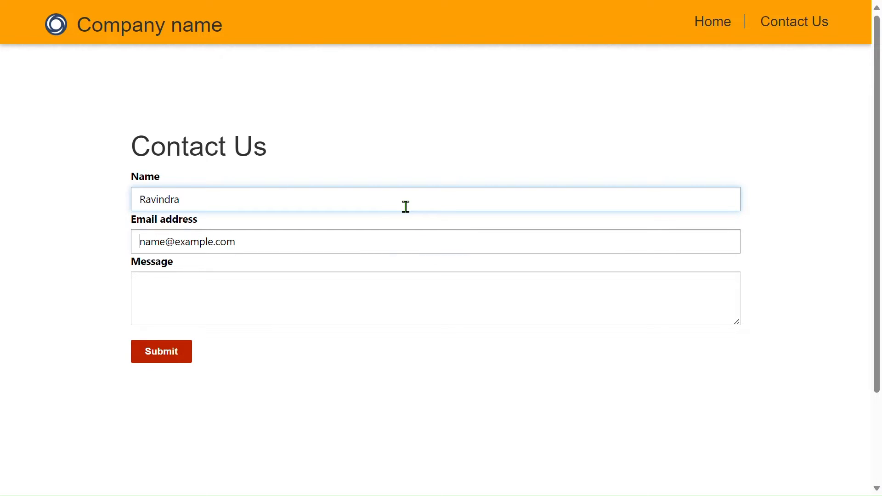
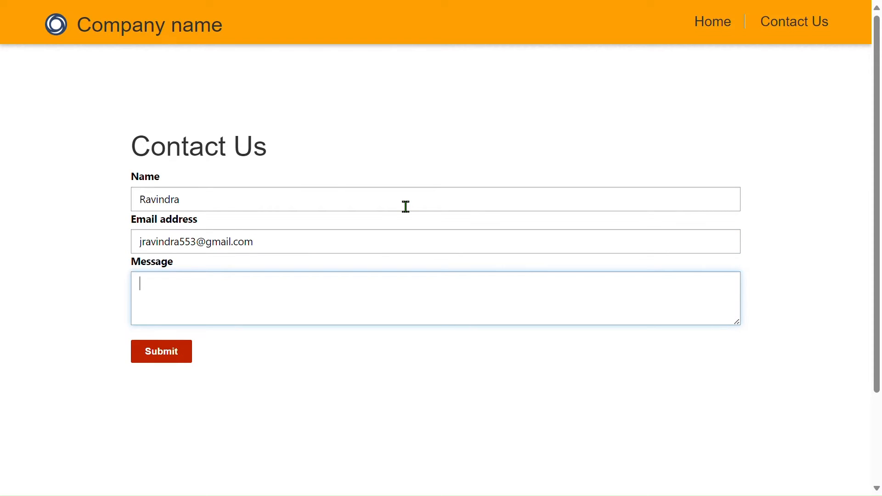
pyautogui.write('Ok')
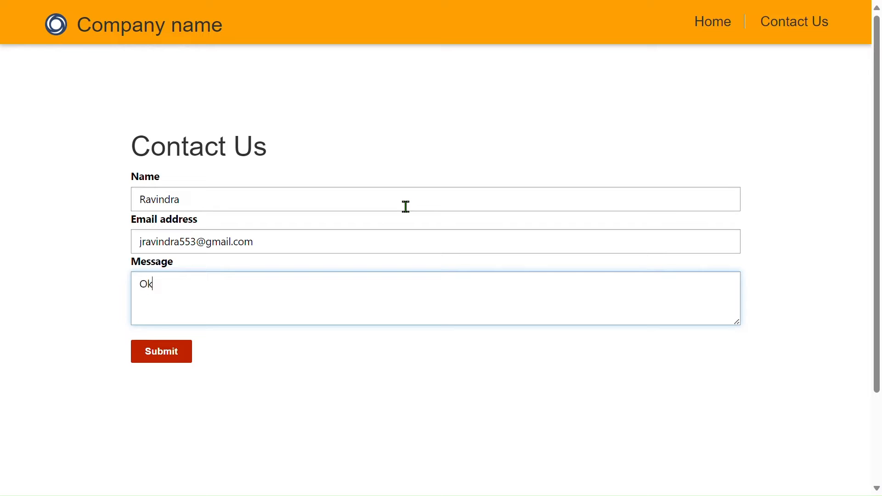
# Step: Add 'Jadhav' to the Name field and open the browser developer tools
pyautogui.click(298, 199)
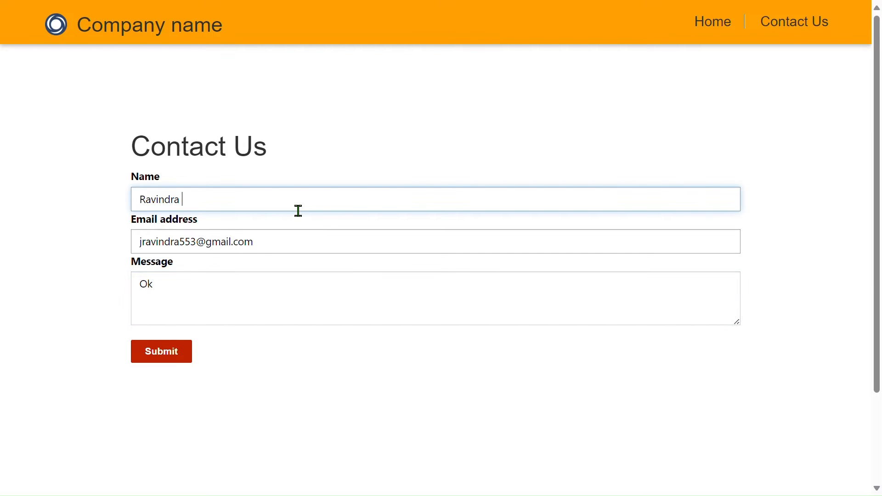
pyautogui.write('Jadhav')
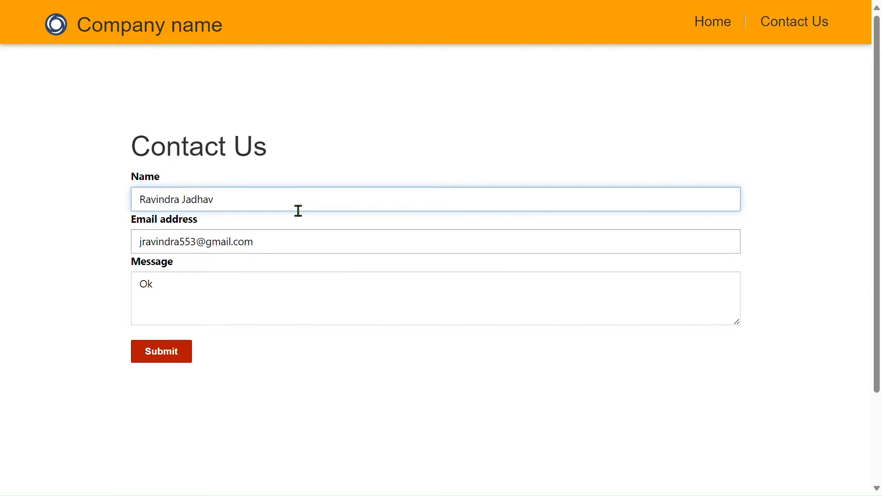
pyautogui.moveTo(366, 454)
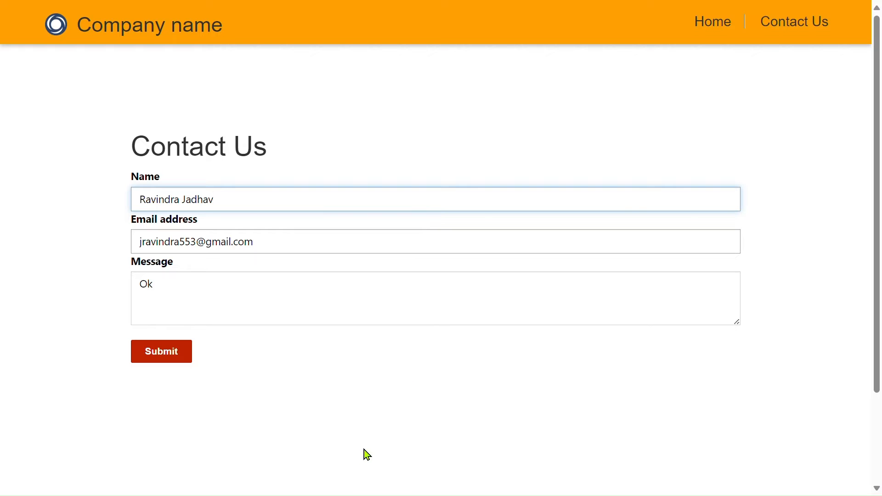
pyautogui.press('F12')
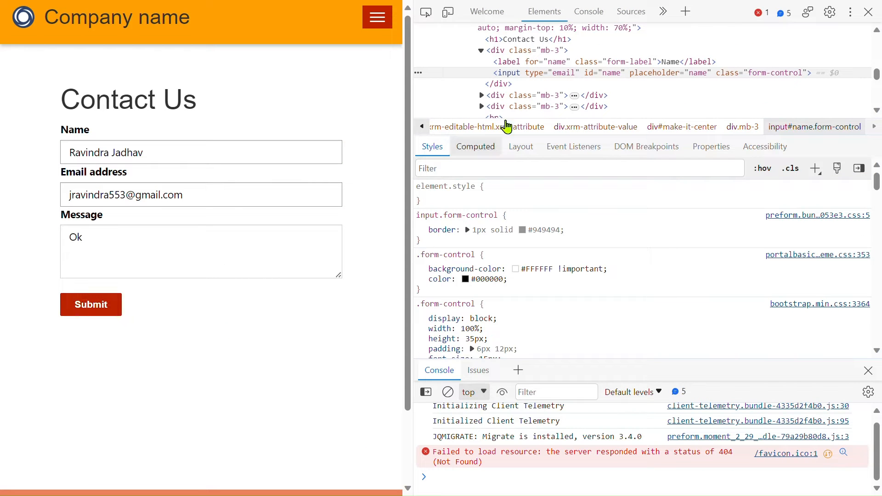
# Step: Clear the DevTools Network log and submit the filled Contact Us form
pyautogui.click(631, 11)
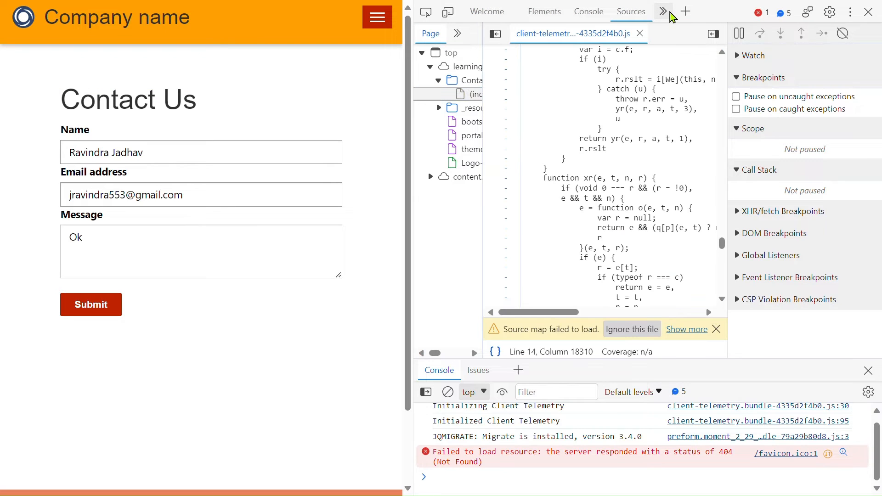
pyautogui.click(631, 11)
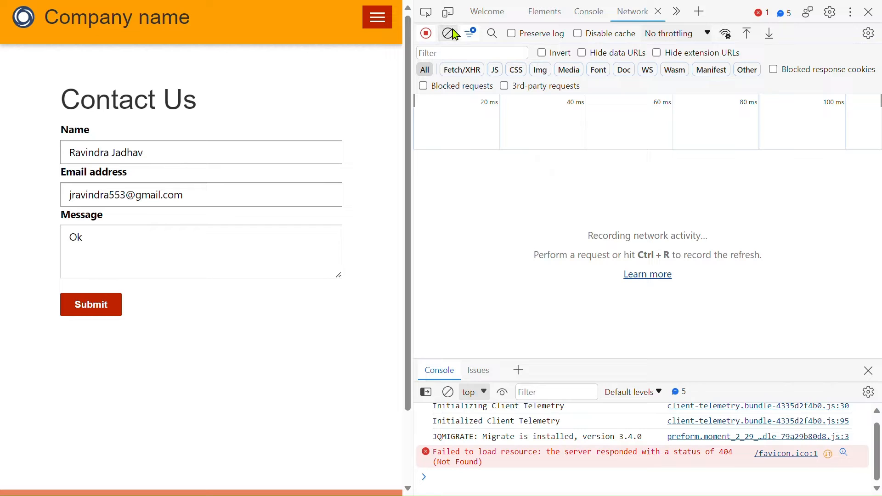
pyautogui.click(447, 392)
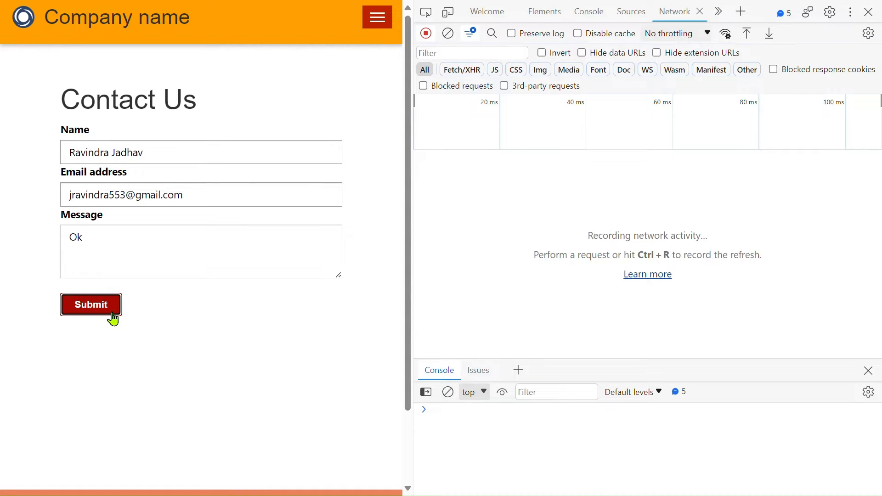
pyautogui.click(90, 304)
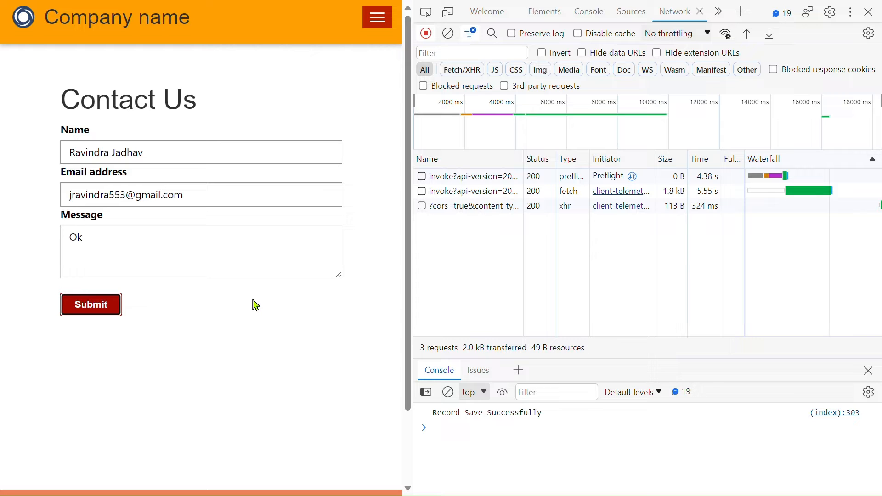
pyautogui.moveTo(608, 106)
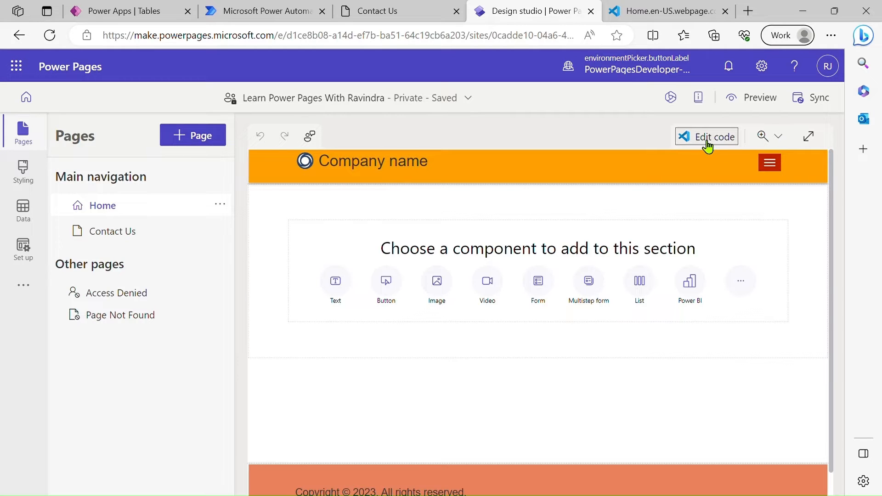
# Step: Open the Home page code in Visual Studio Code for the Web via Edit code
pyautogui.click(707, 136)
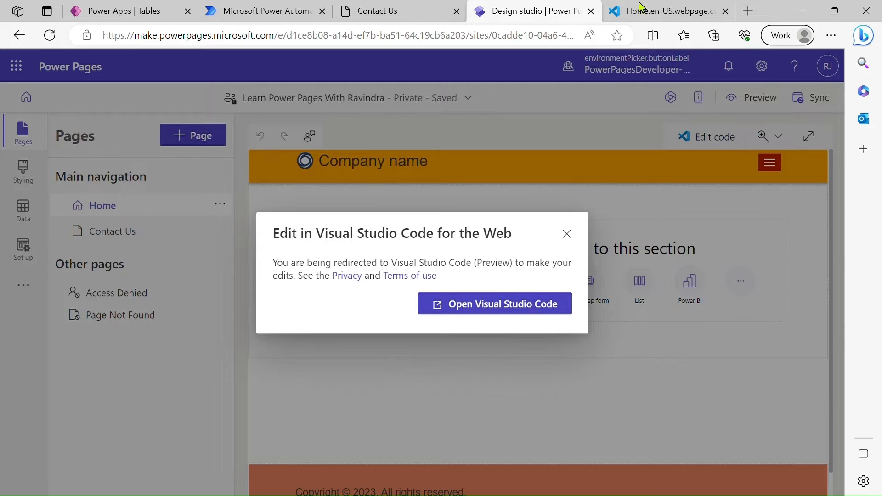
pyautogui.click(494, 303)
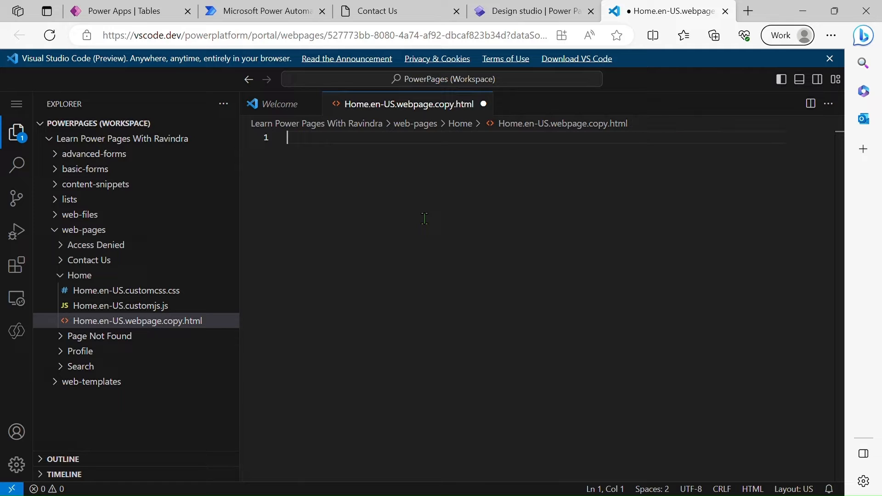
pyautogui.click(376, 10)
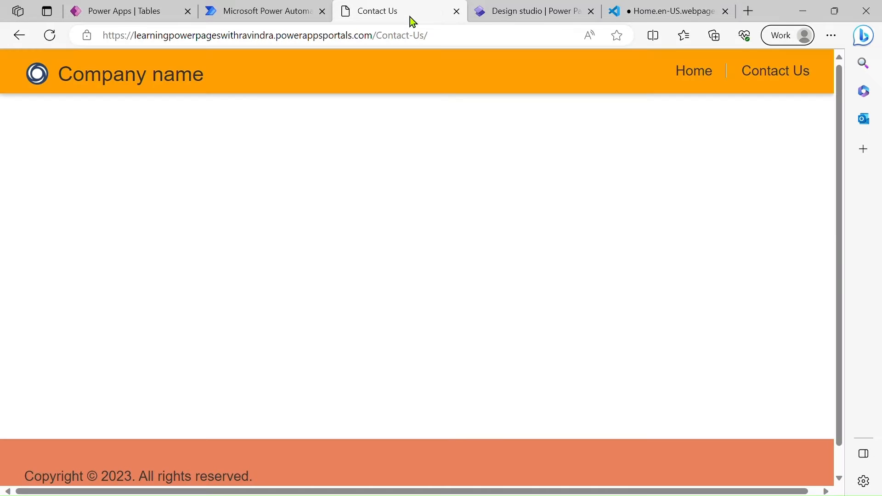
pyautogui.click(666, 11)
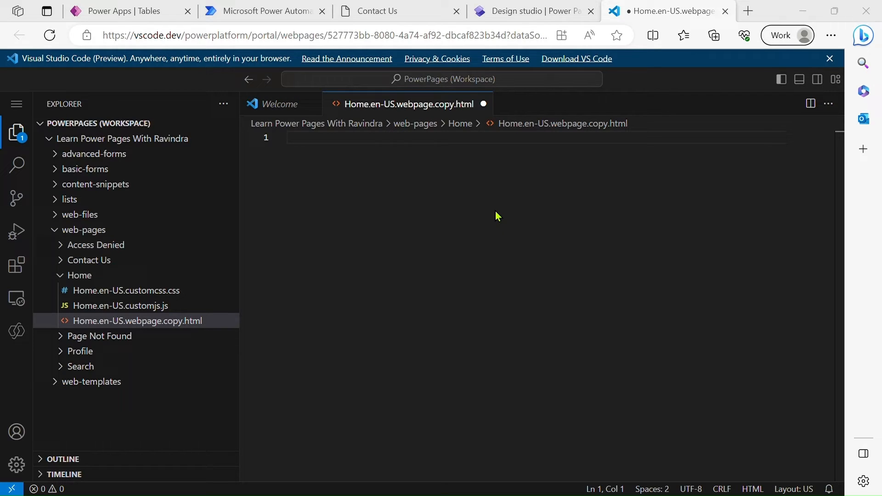
pyautogui.moveTo(325, 152)
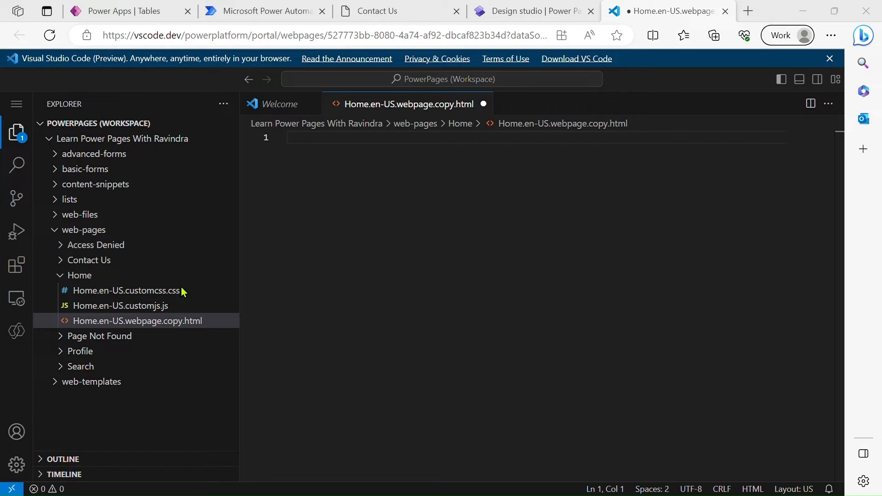
pyautogui.moveTo(254, 304)
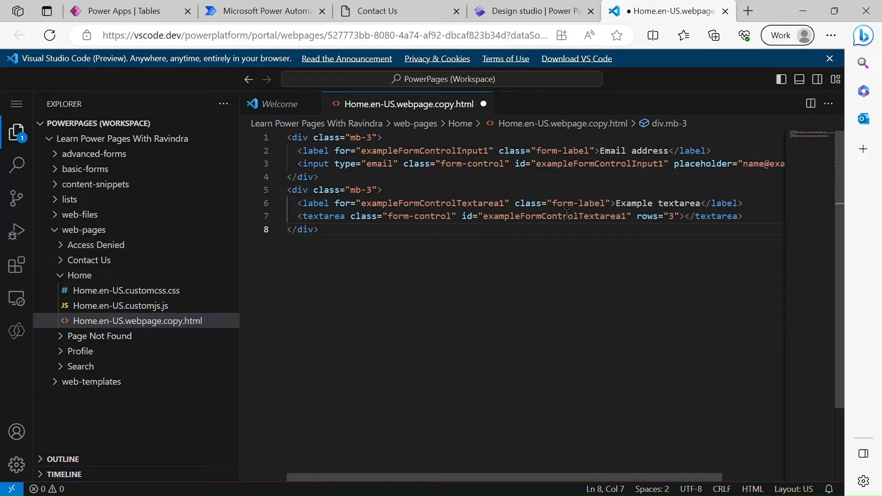
pyautogui.moveTo(418, 216)
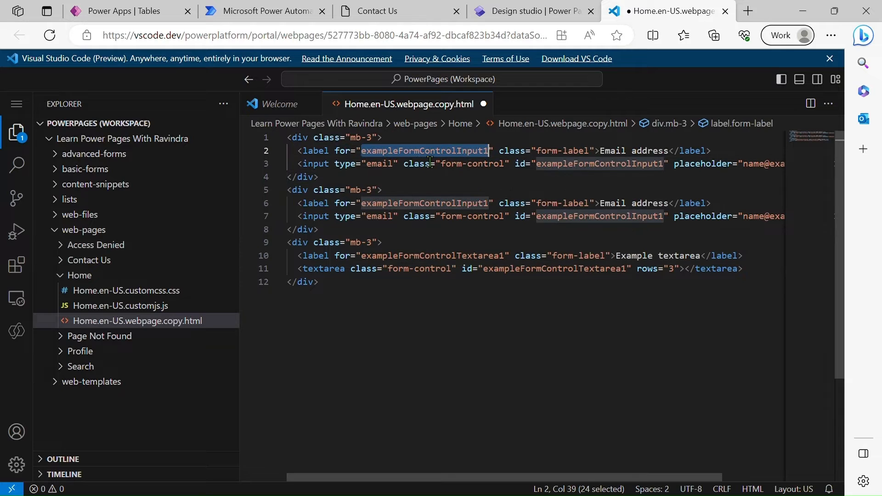
# Step: Change the first field's label to Name and its id to name
pyautogui.write('N')
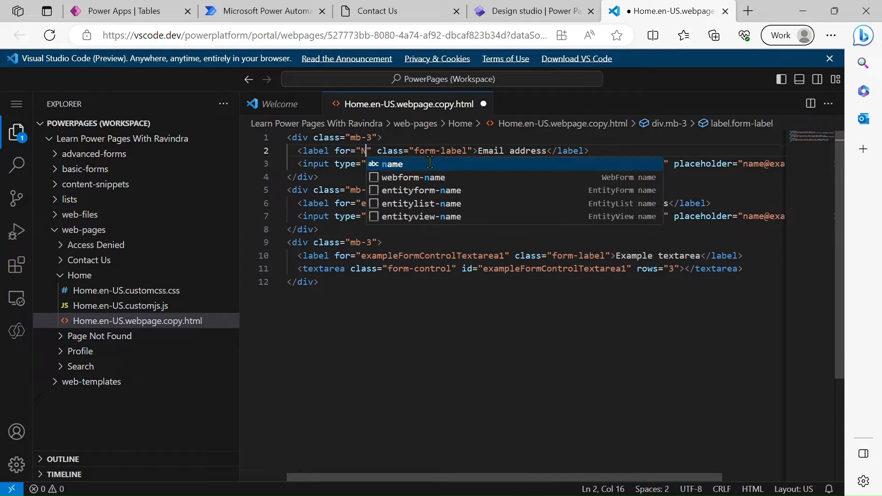
pyautogui.write('ame')
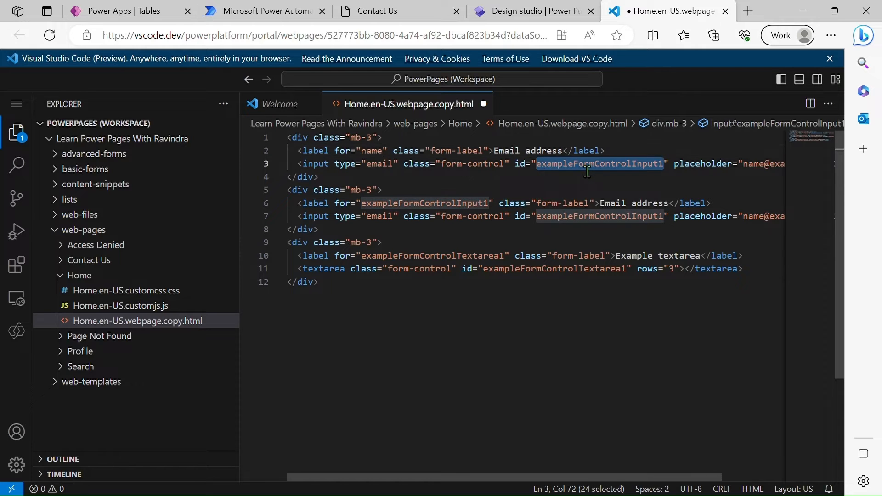
pyautogui.write('name')
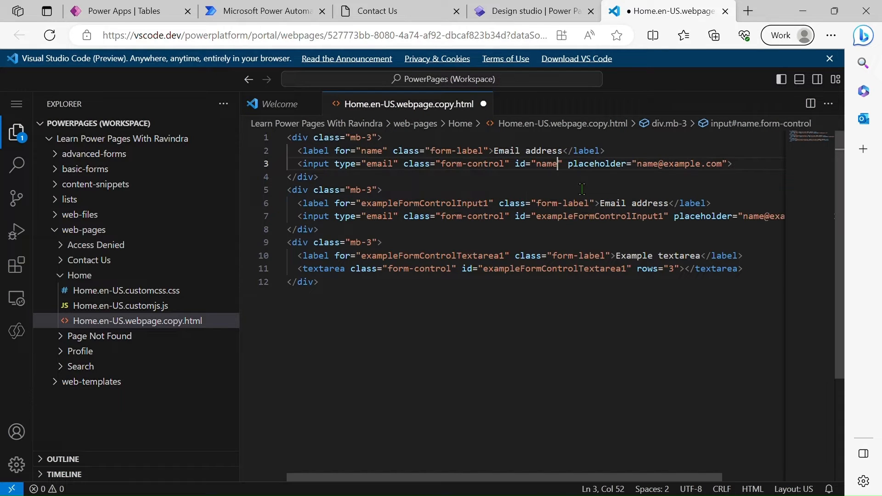
pyautogui.moveTo(501, 186)
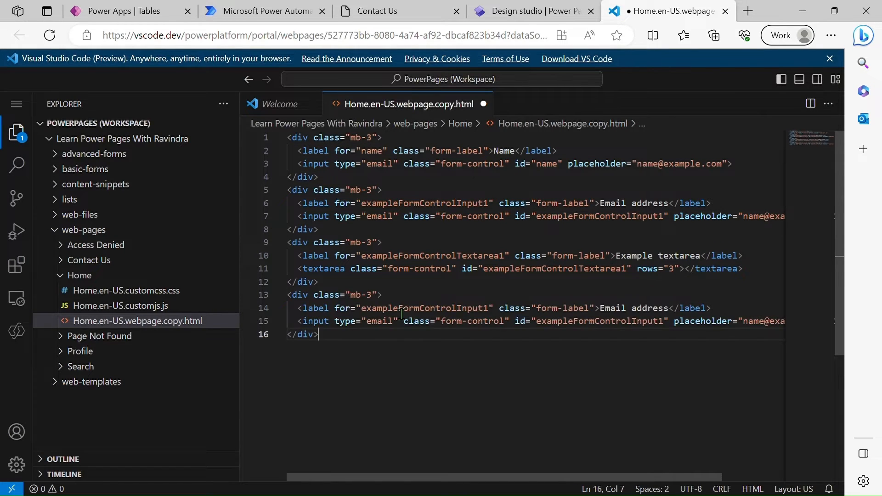
# Step: Give the copied field block the id meassage1 and save the file
pyautogui.doubleClick(424, 307)
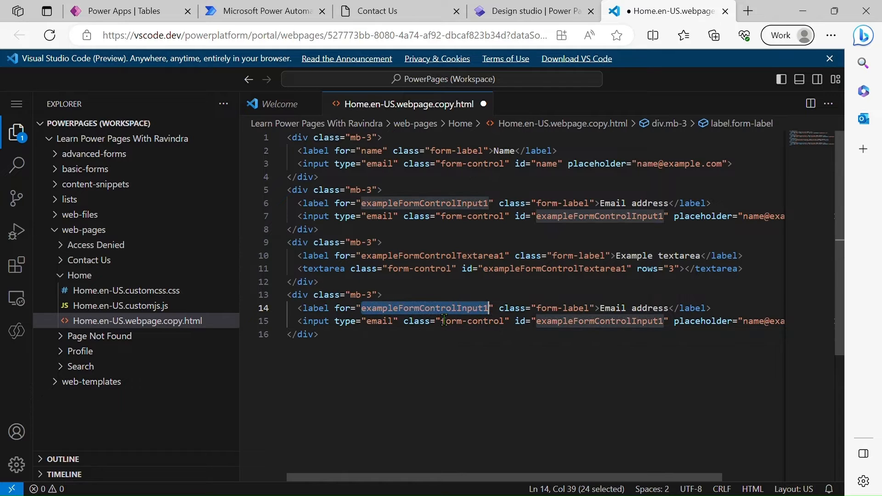
pyautogui.write('M')
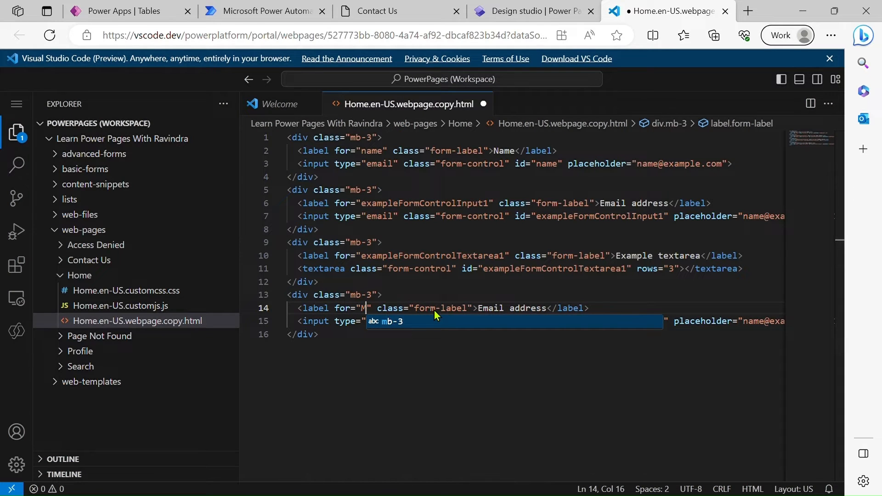
pyautogui.write('eassage1')
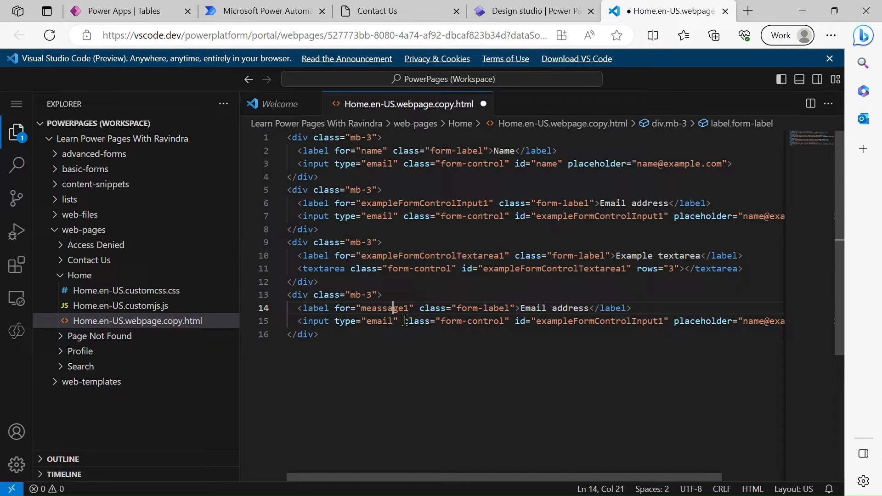
pyautogui.doubleClick(383, 308)
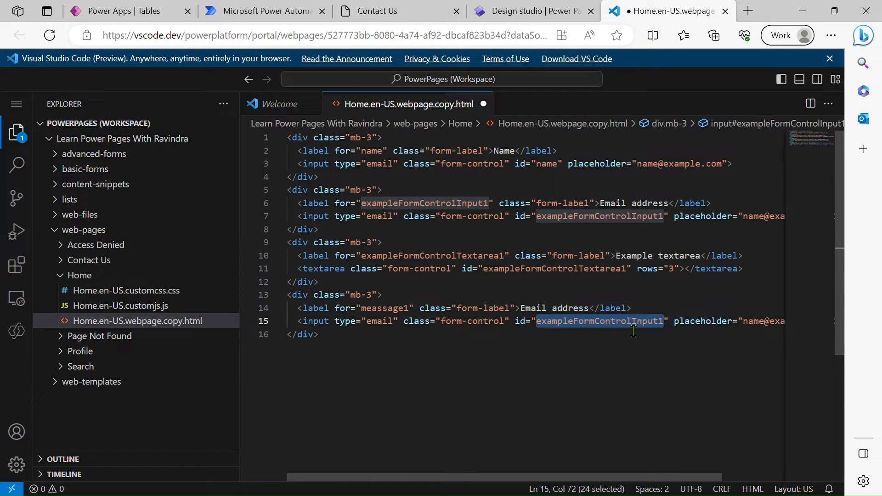
pyautogui.write('meassage1')
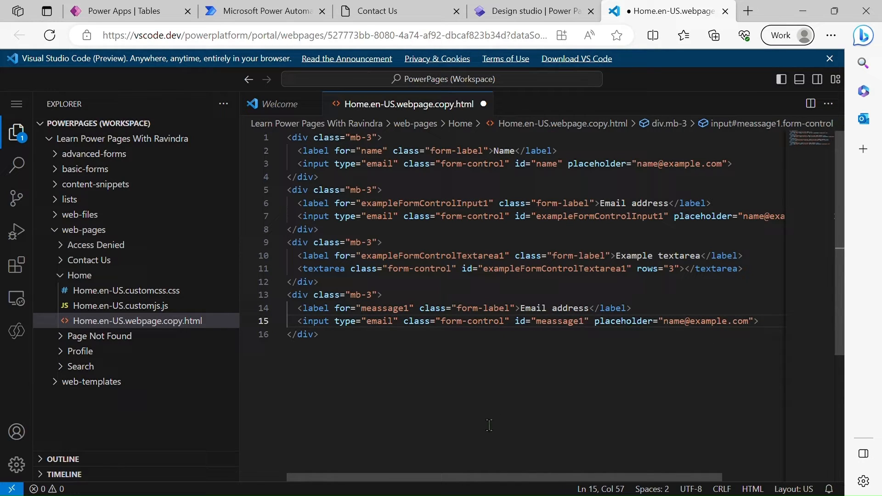
pyautogui.press('ctrl+s')
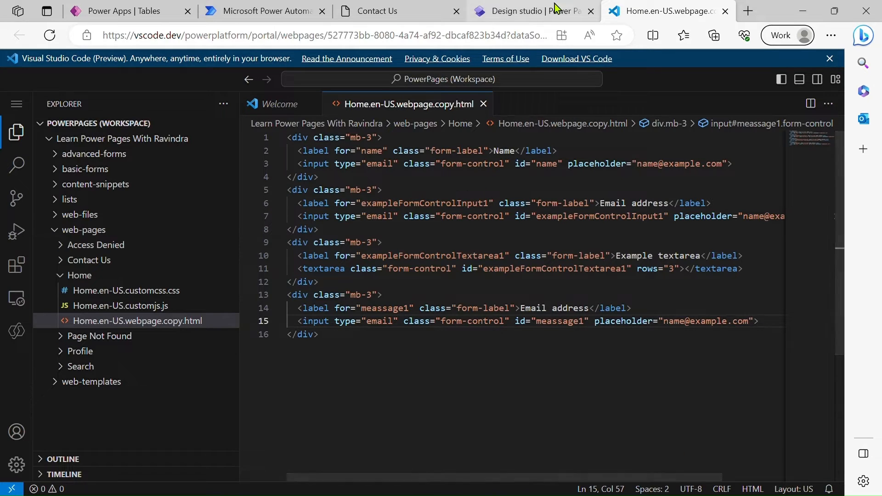
# Step: Dismiss the redirect notice in the design studio and sync the site
pyautogui.click(528, 11)
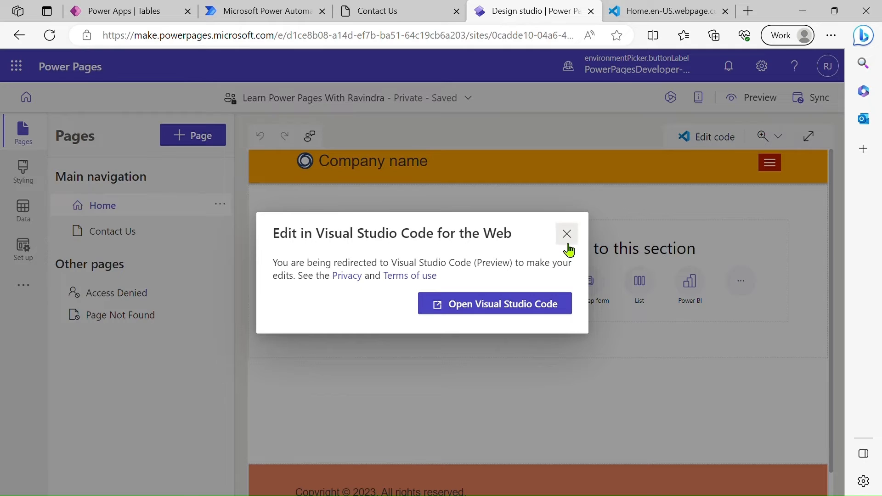
pyautogui.click(567, 233)
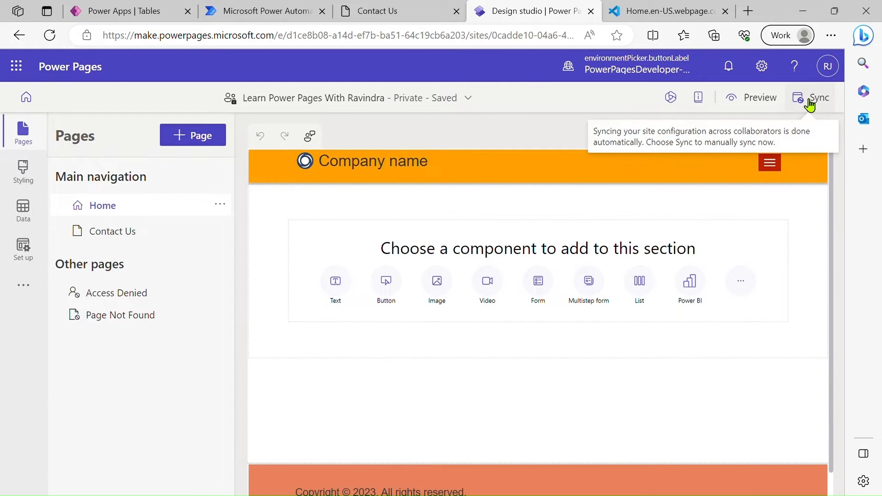
pyautogui.click(818, 97)
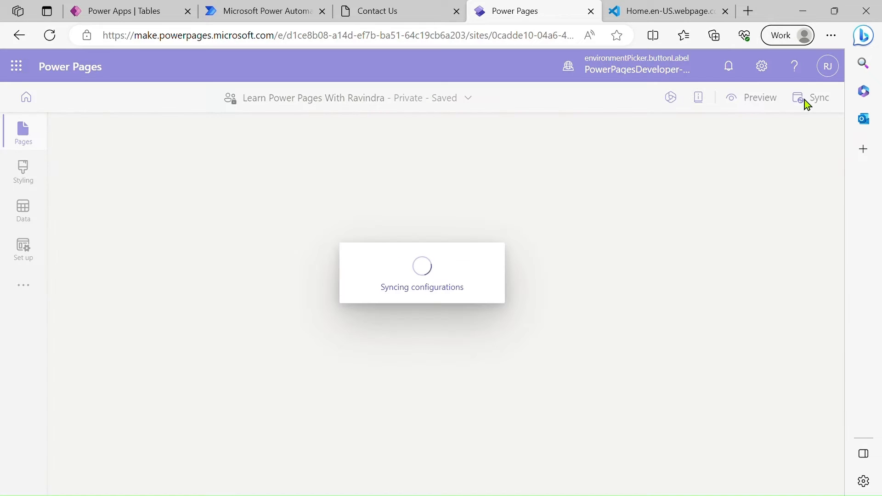
pyautogui.moveTo(460, 242)
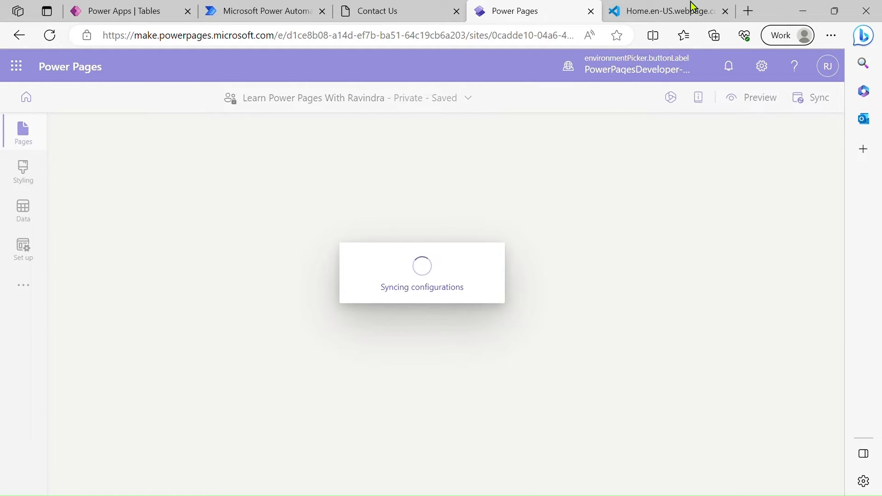
# Step: Close the VS Code Welcome tab and check the four fields on the Home page
pyautogui.click(667, 11)
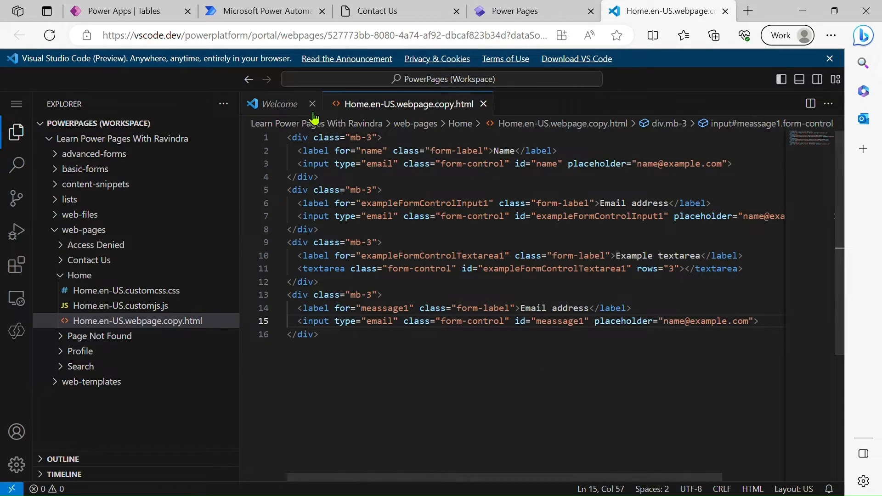
pyautogui.click(312, 103)
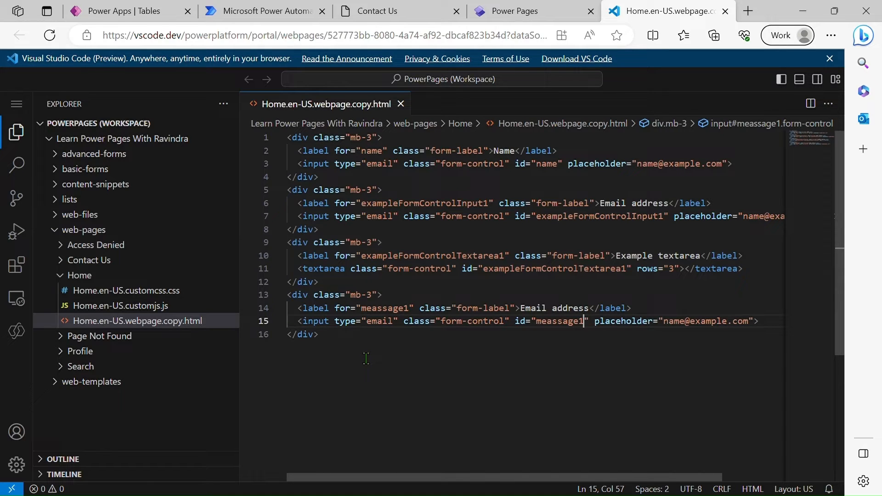
pyautogui.click(513, 10)
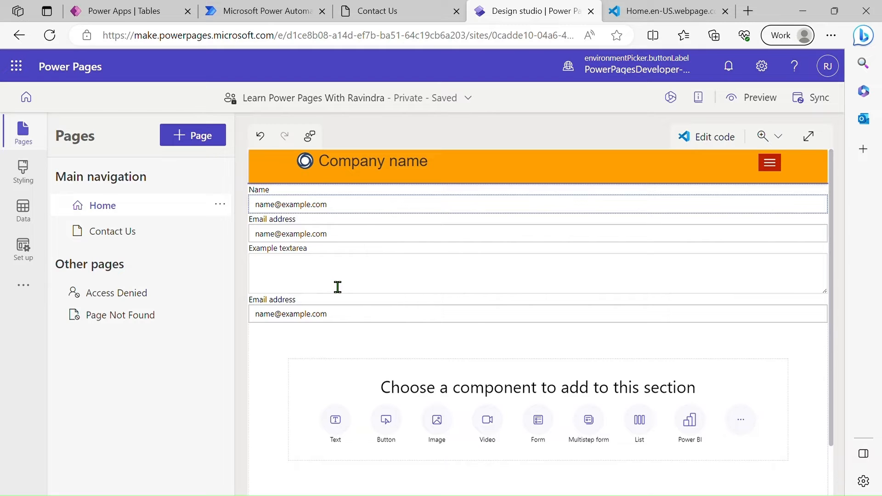
pyautogui.scroll(-3)
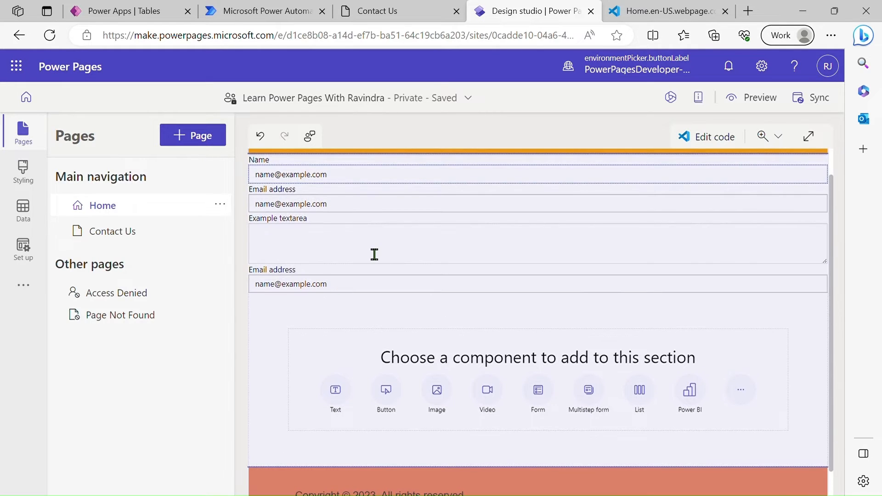
pyautogui.click(669, 10)
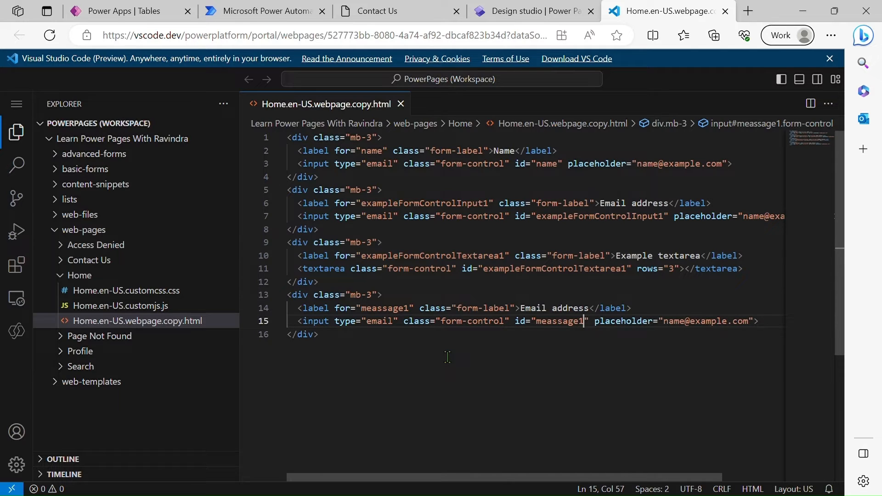
# Step: Set the textarea's for and id to meassage1 and delete the duplicate email block
pyautogui.doubleClick(432, 255)
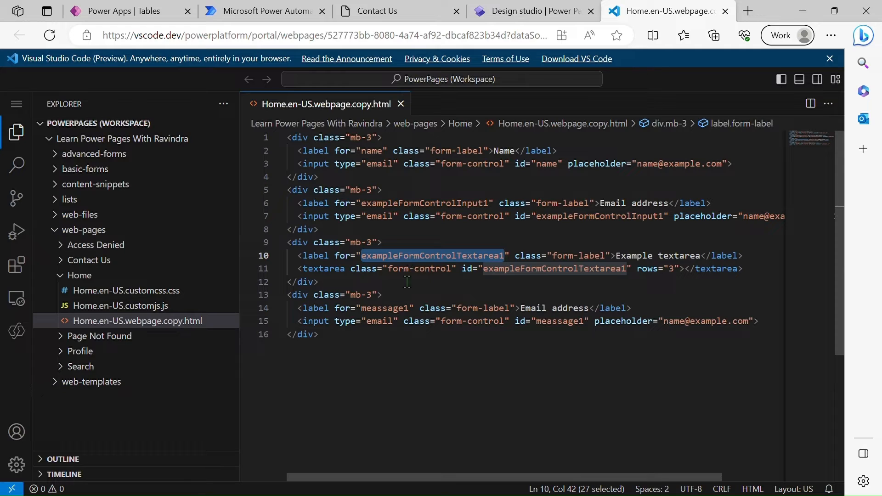
pyautogui.doubleClick(385, 308)
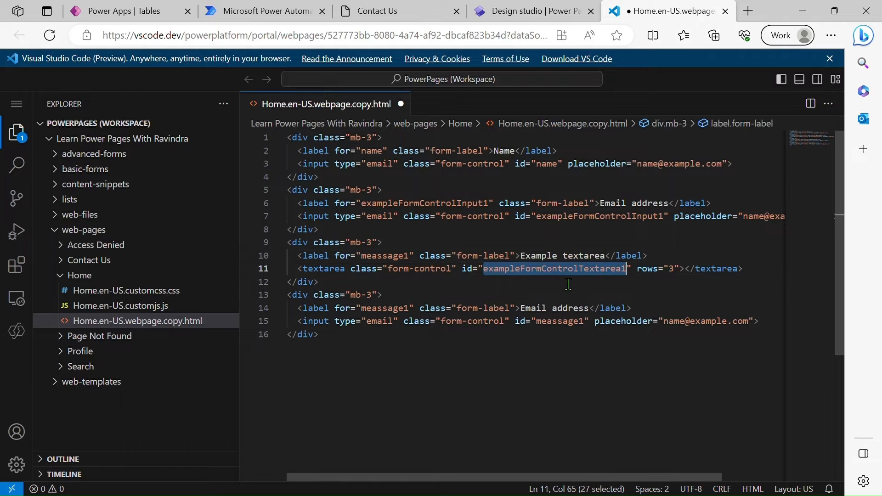
pyautogui.write('meassage1')
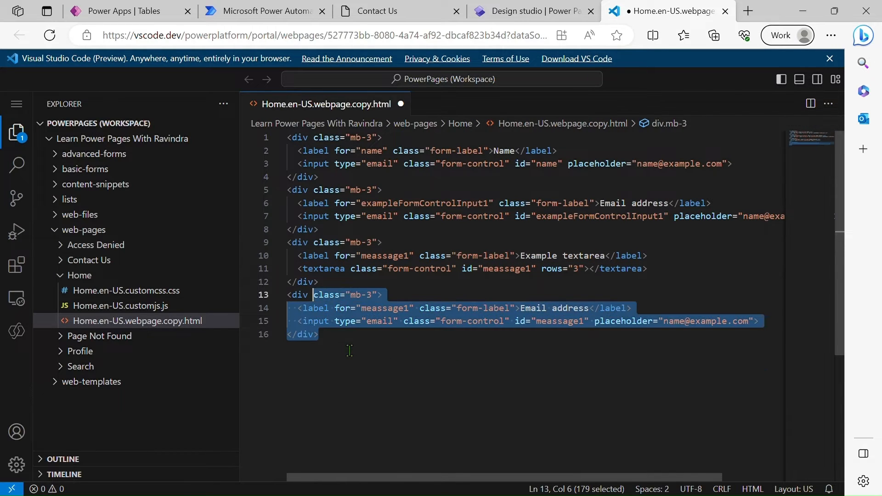
pyautogui.press('Delete')
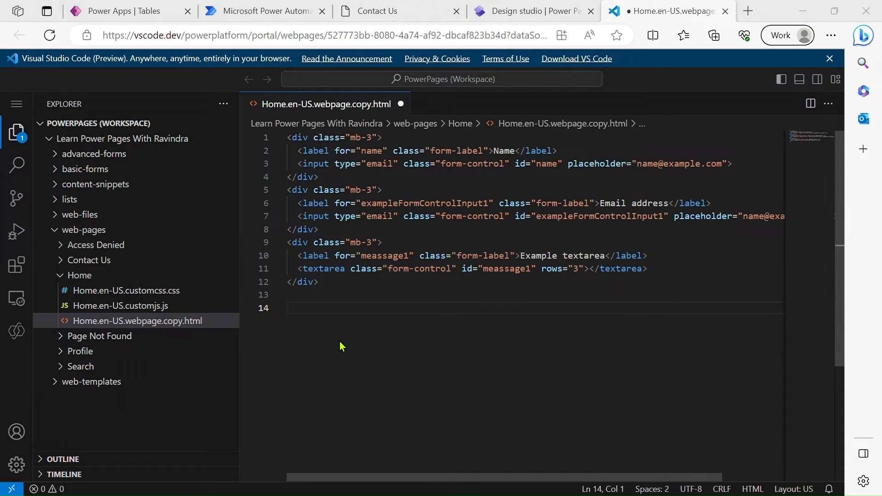
pyautogui.moveTo(449, 325)
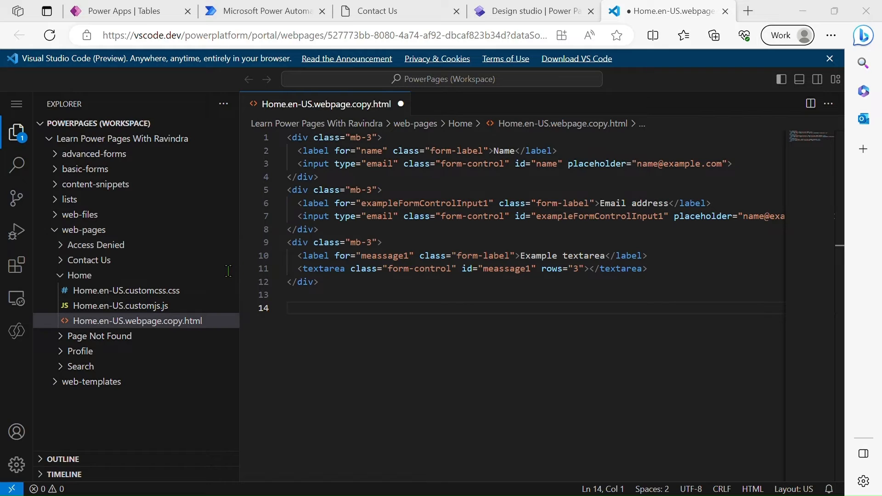
pyautogui.moveTo(265, 275)
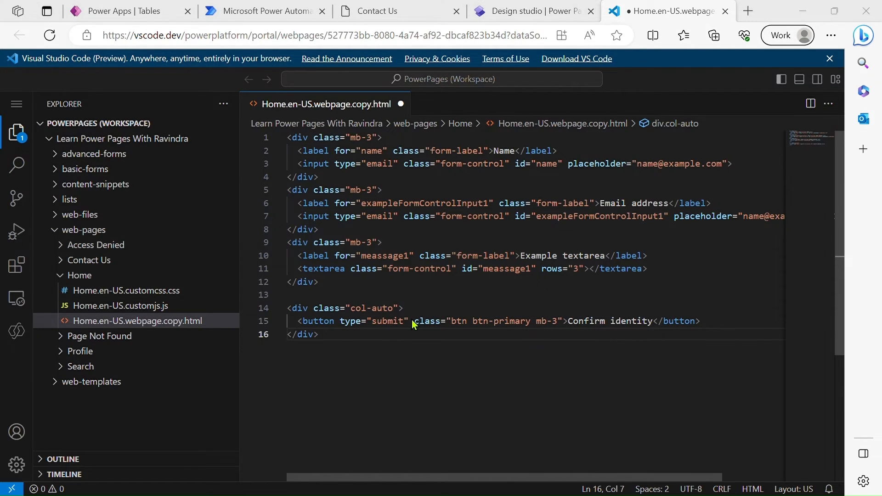
# Step: Add a Submit button with id 'SubmitData' after the textarea
pyautogui.click(648, 321)
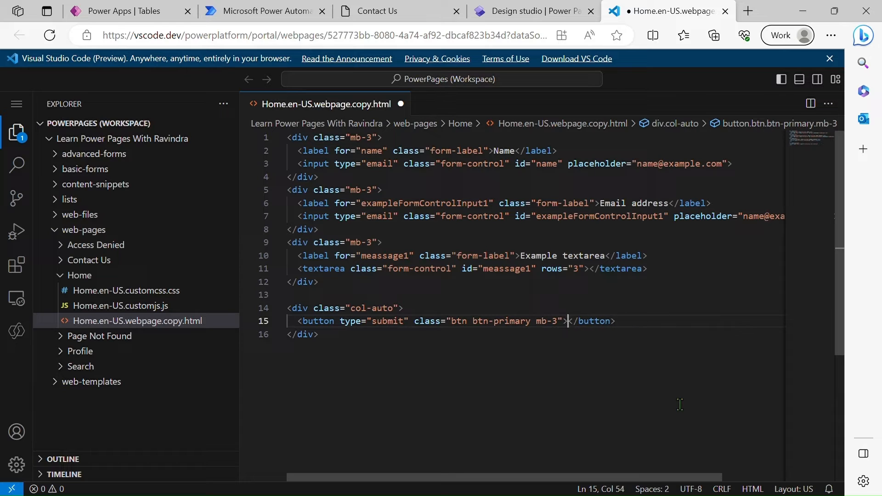
pyautogui.write('Submit')
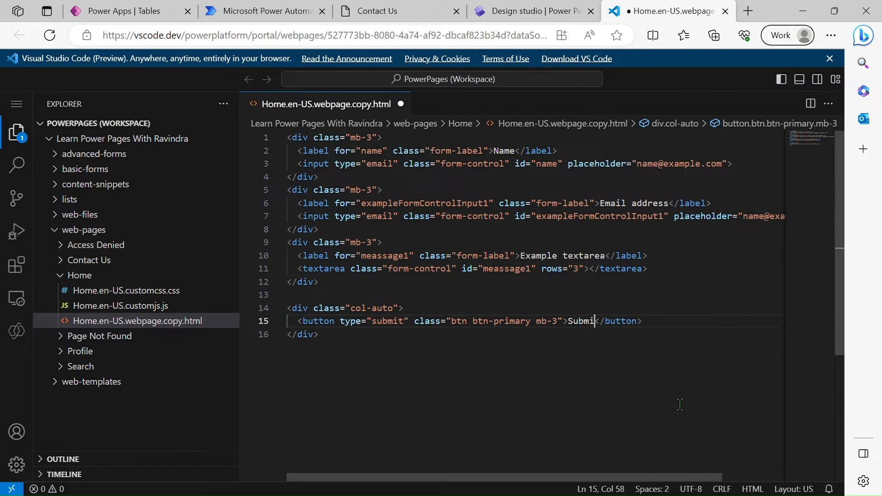
pyautogui.write('t')
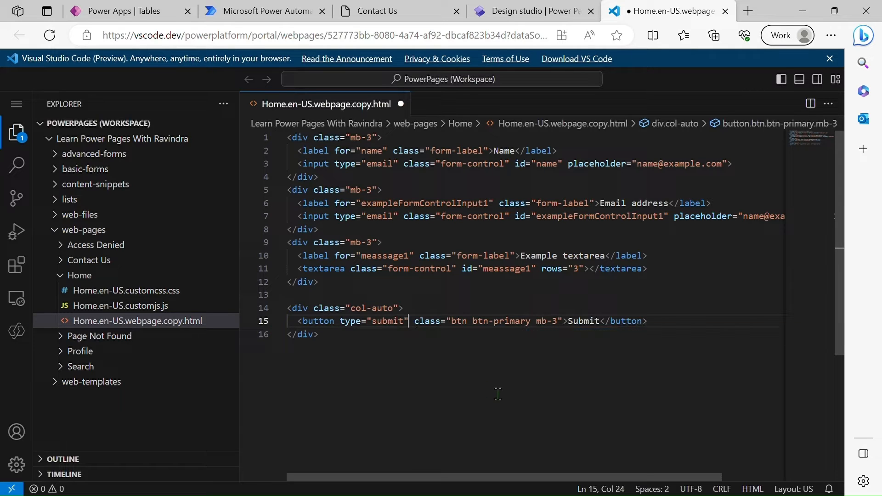
pyautogui.write('id')
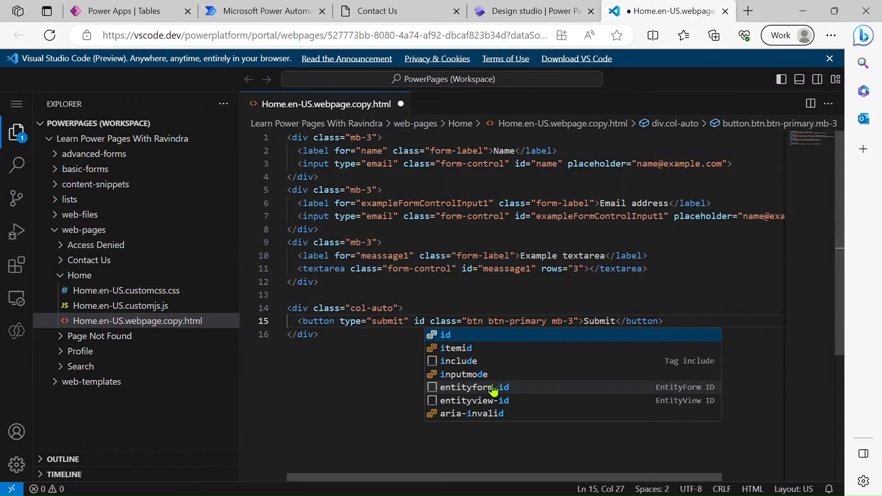
pyautogui.write('Su"')
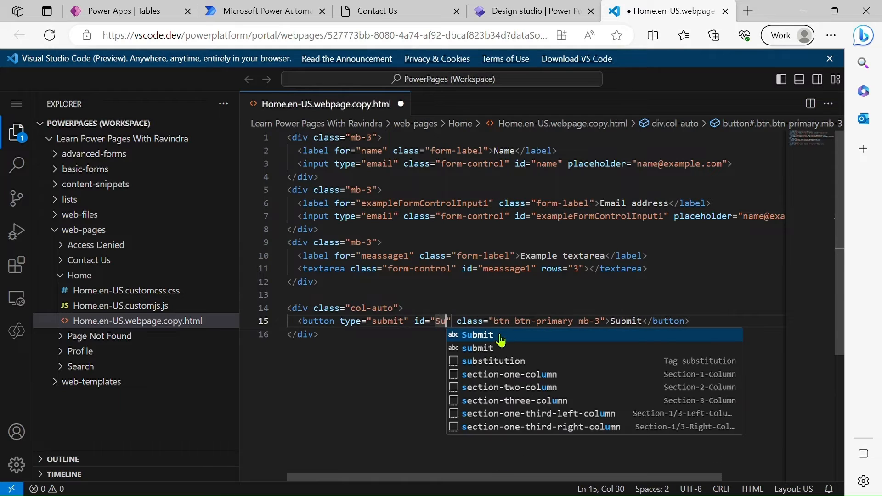
pyautogui.write('bmitData')
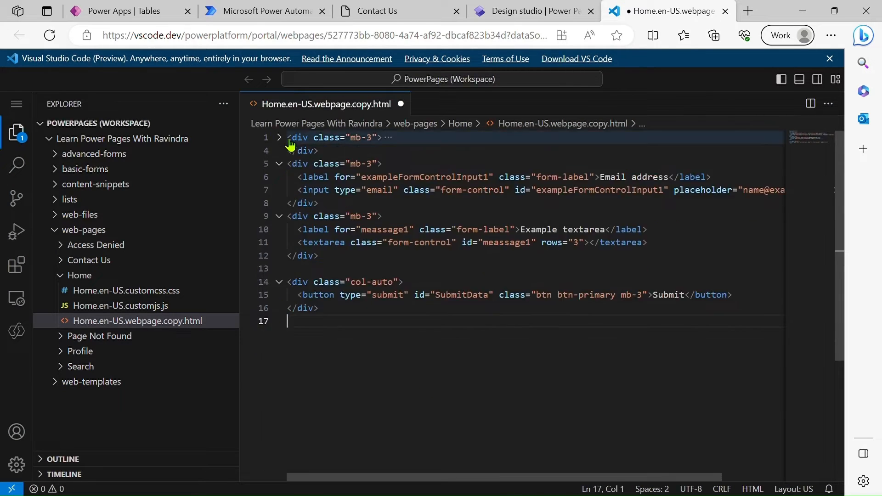
pyautogui.moveTo(300, 137)
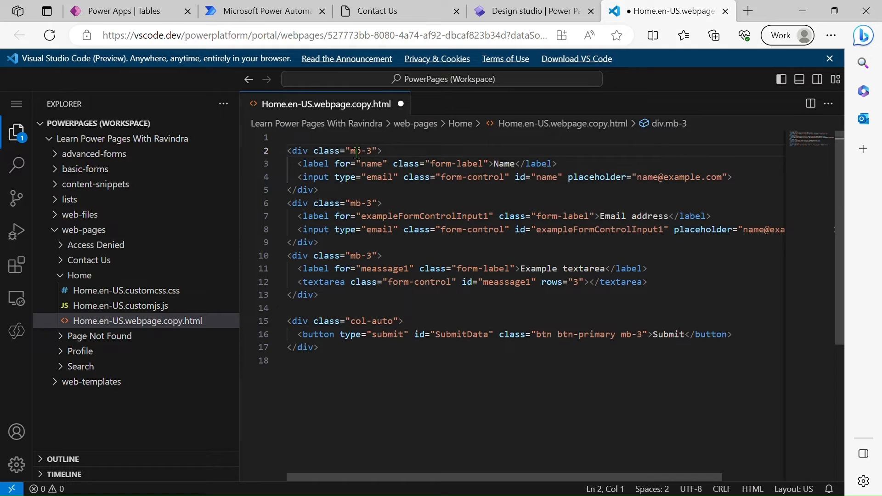
# Step: Wrap the form in a div with id make-it-centerr and save the file
pyautogui.write('div >')
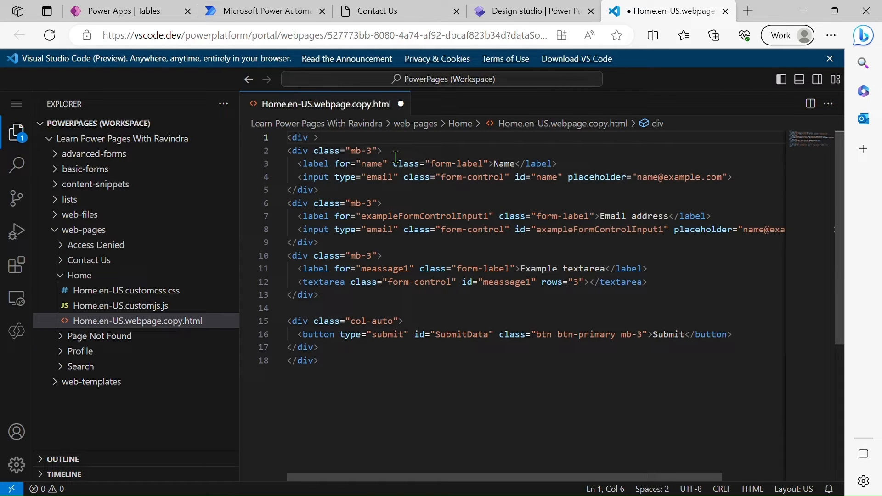
pyautogui.write('=')
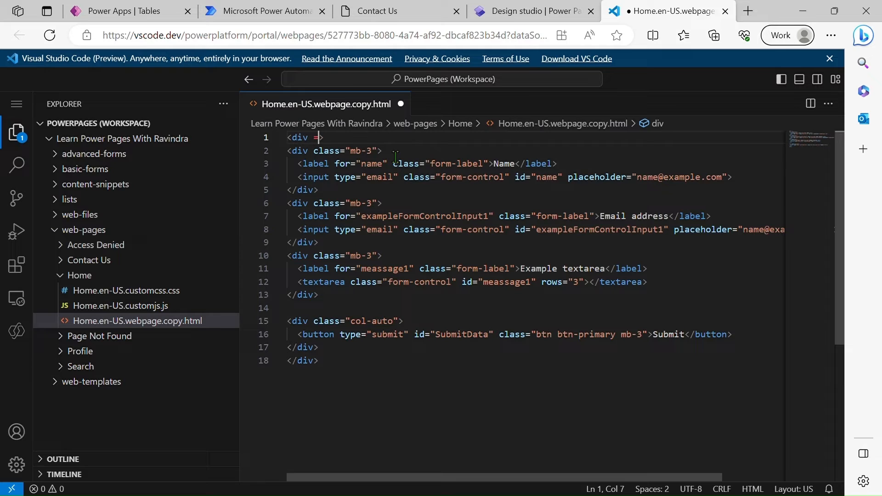
pyautogui.write('id')
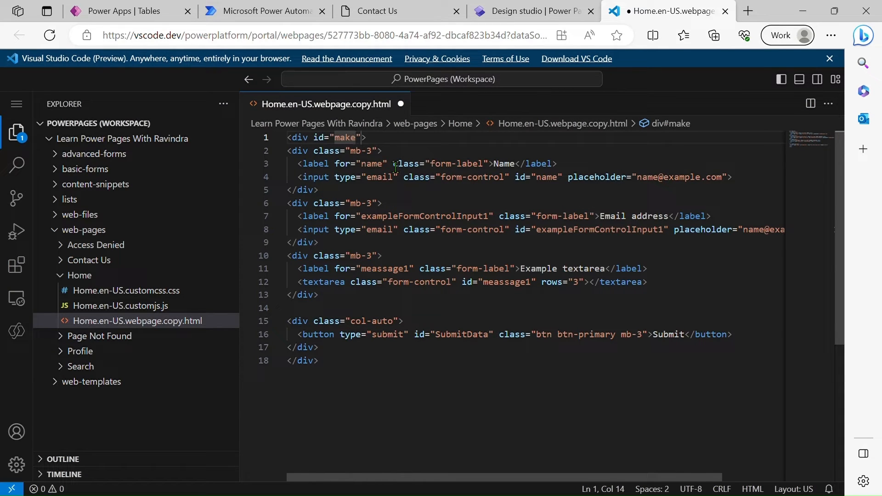
pyautogui.write('-it-')
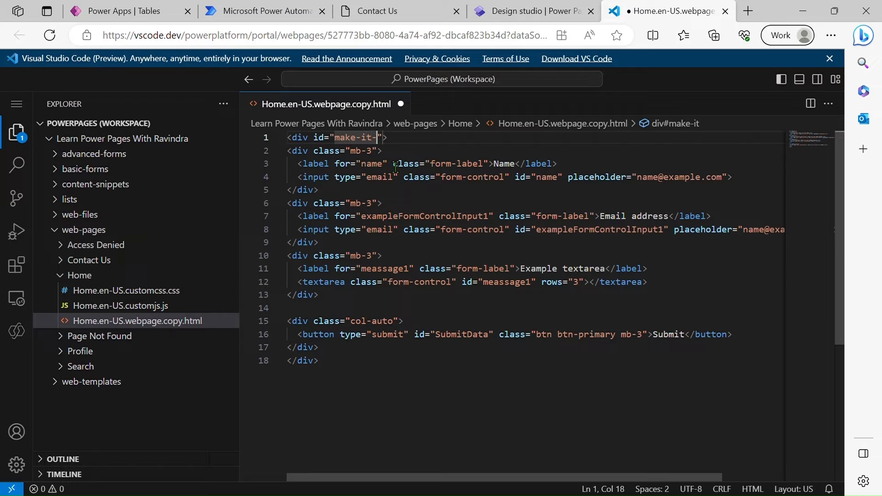
pyautogui.write('centern')
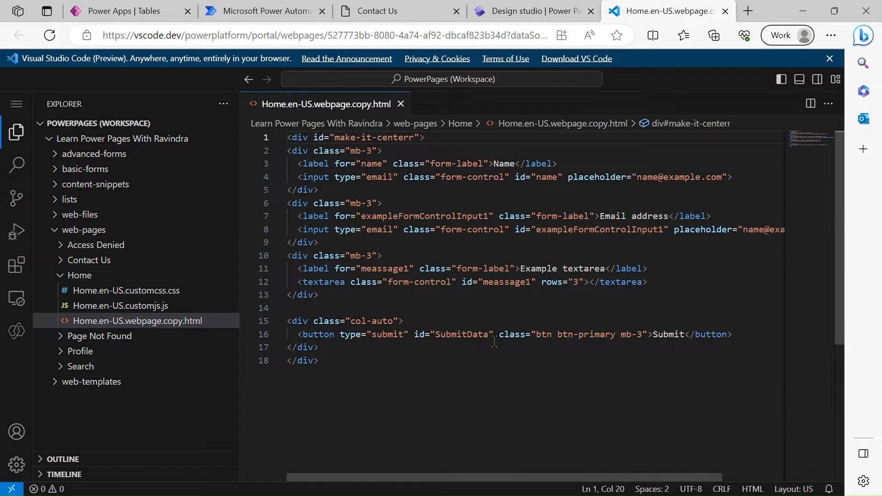
pyautogui.click(529, 10)
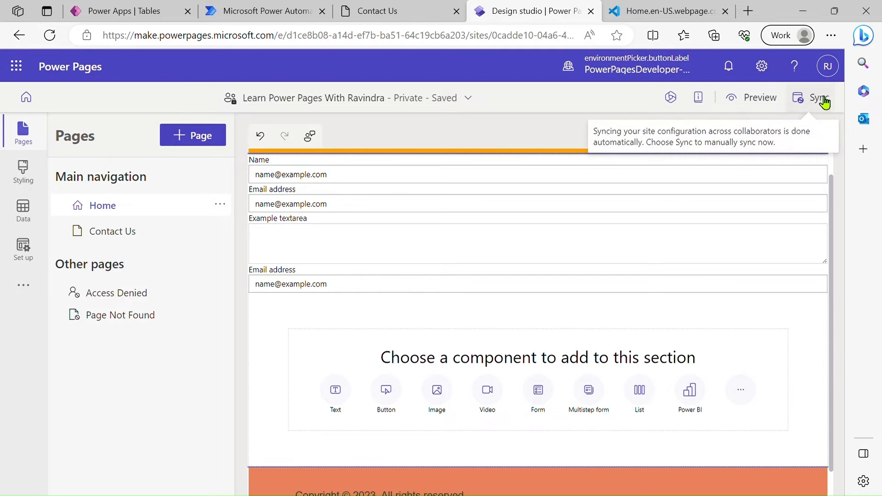
# Step: Sync the site to show the Name, Email, message fields and Submit, then return to the code
pyautogui.click(818, 97)
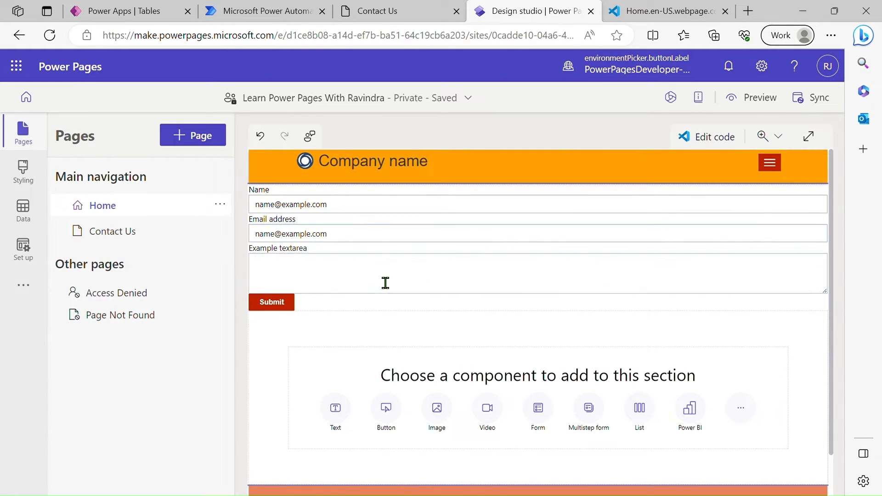
pyautogui.click(666, 11)
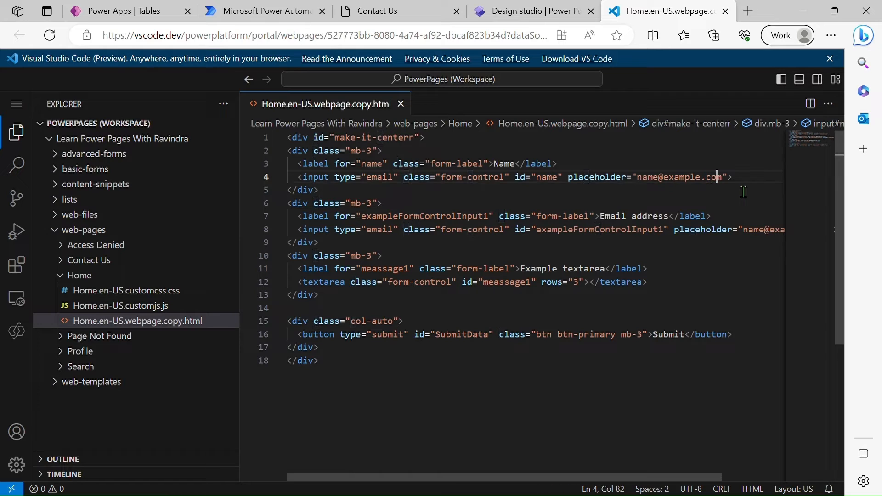
# Step: Change the Name field placeholder to 'name' and preview it in the design studio
pyautogui.press('Backspace')
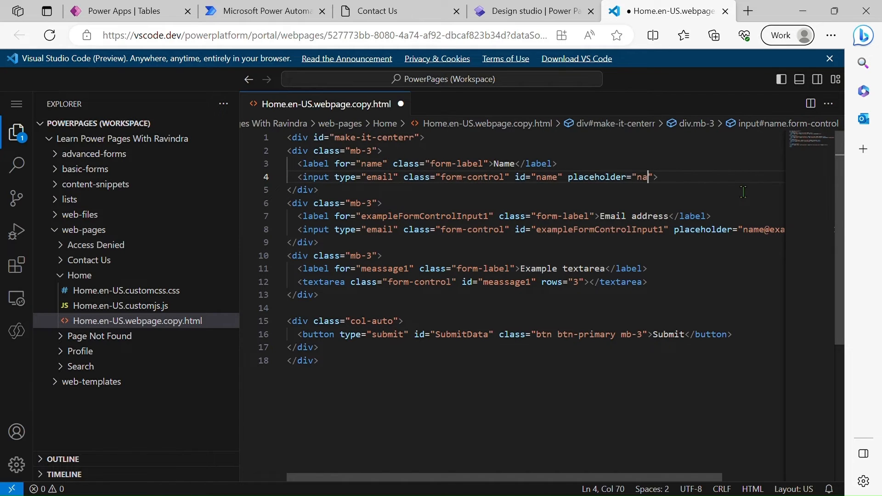
pyautogui.write('e')
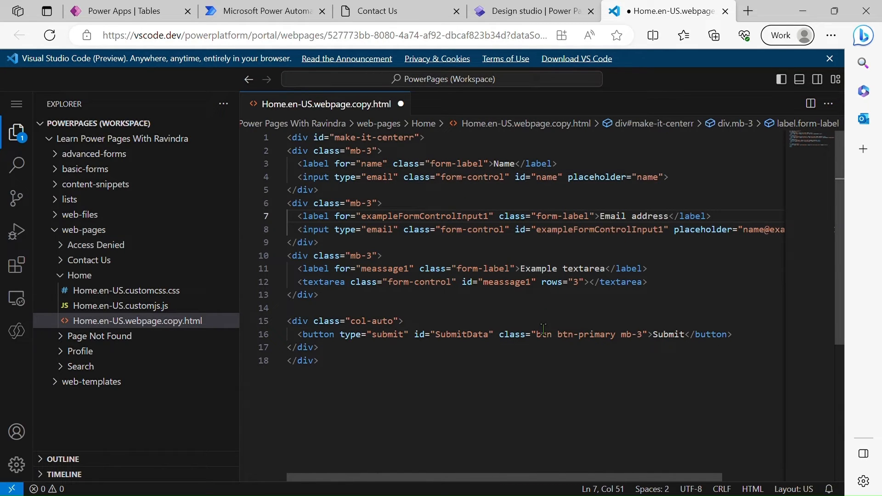
pyautogui.click(530, 10)
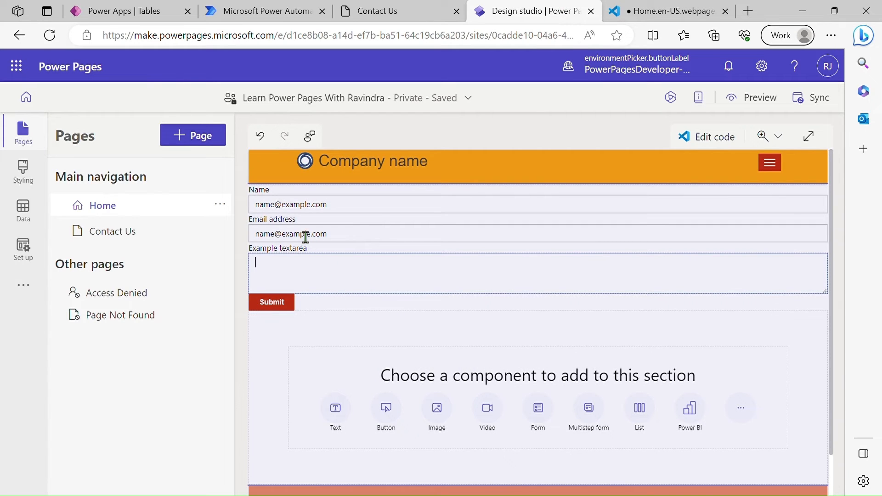
pyautogui.click(668, 10)
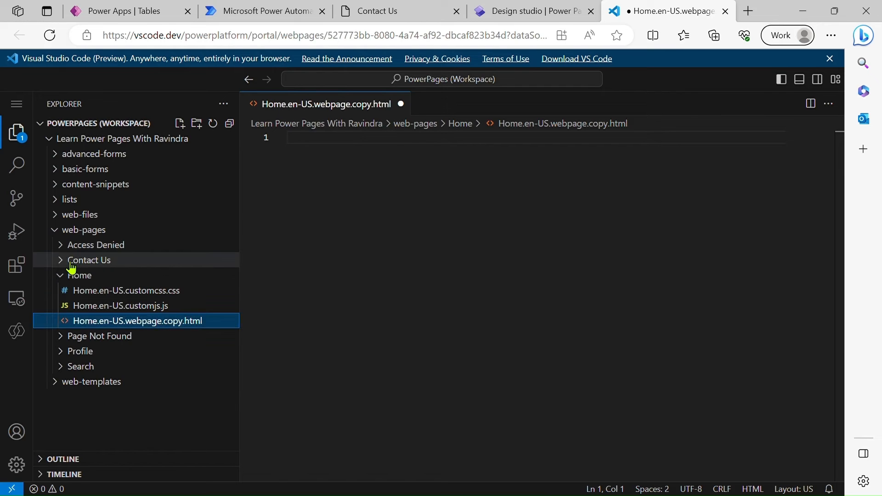
# Step: Paste the form code into Contact Us webpage.copy.html and save it
pyautogui.click(89, 259)
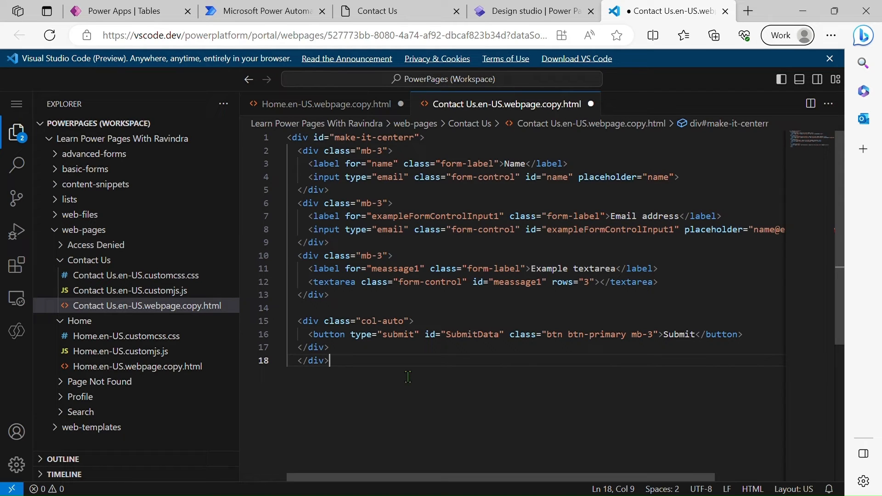
pyautogui.press('ctrl+s')
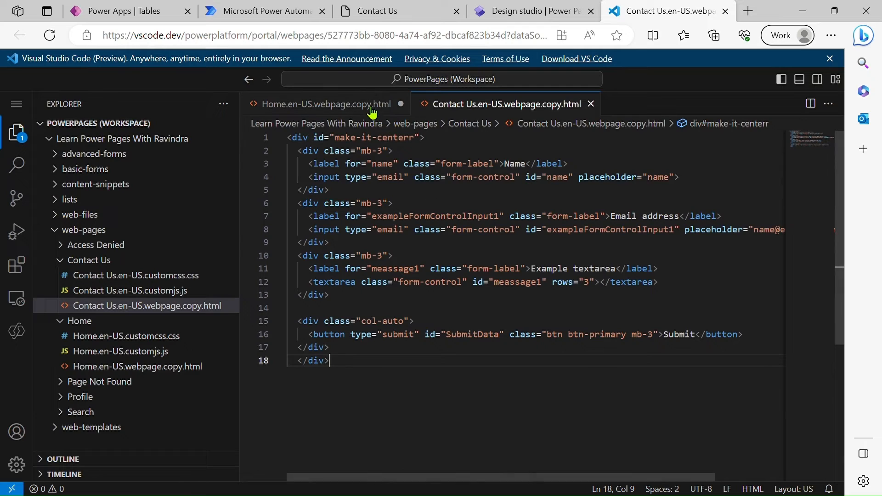
pyautogui.click(325, 104)
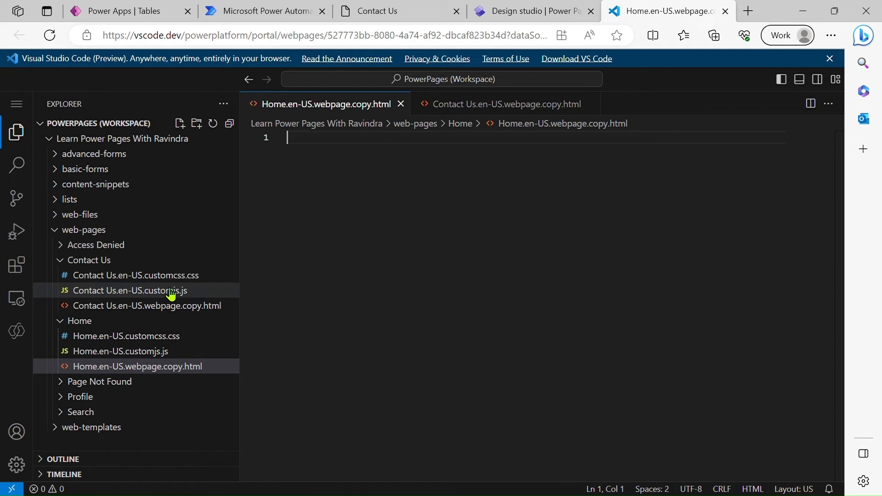
# Step: Add #make-it-center { margin: auto; margin-top: 10%; } to the Contact Us stylesheet
pyautogui.click(135, 275)
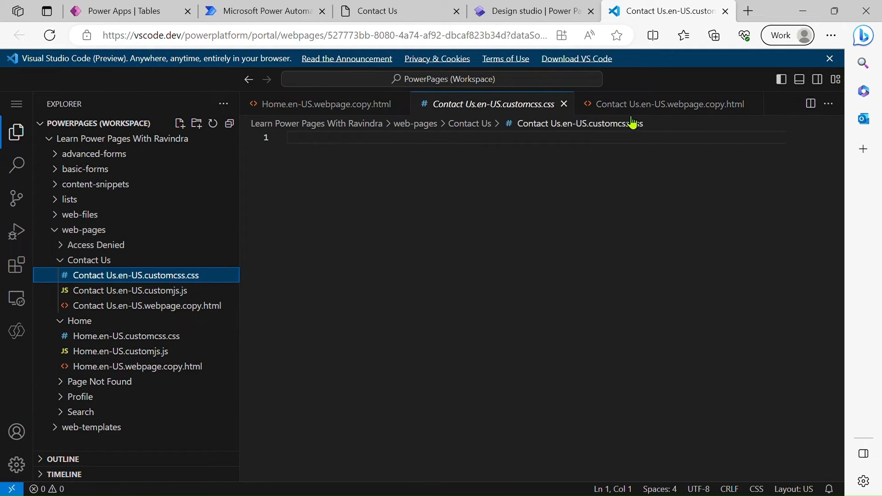
pyautogui.click(669, 104)
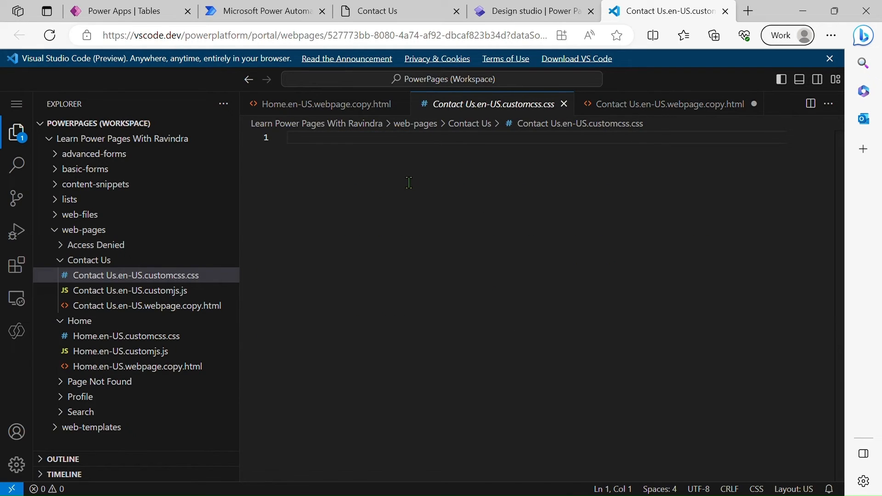
pyautogui.write('#make-it-center')
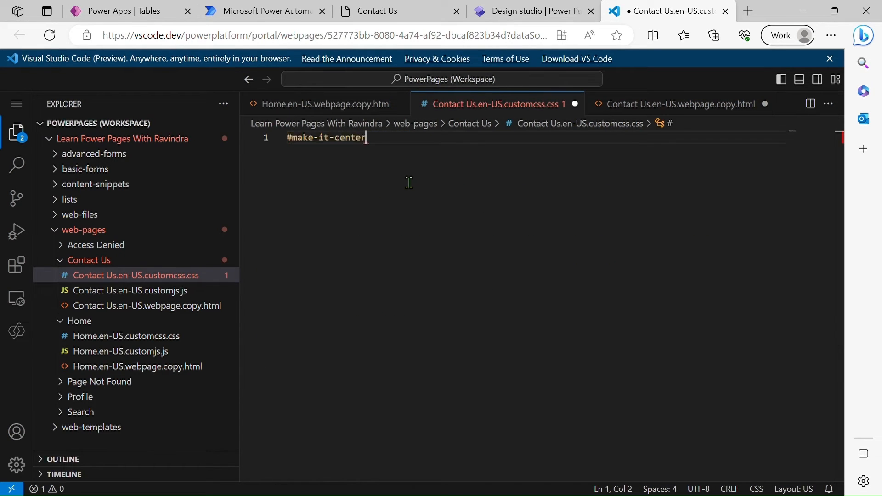
pyautogui.write('{}')
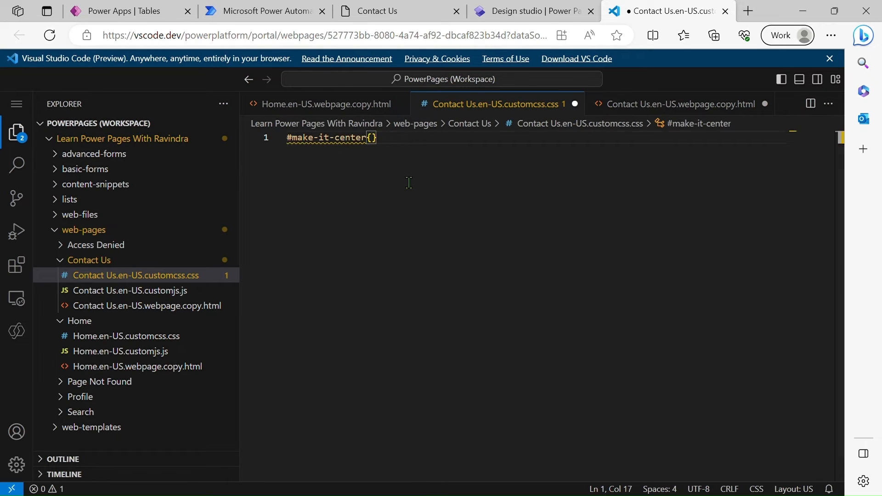
pyautogui.write('ma')
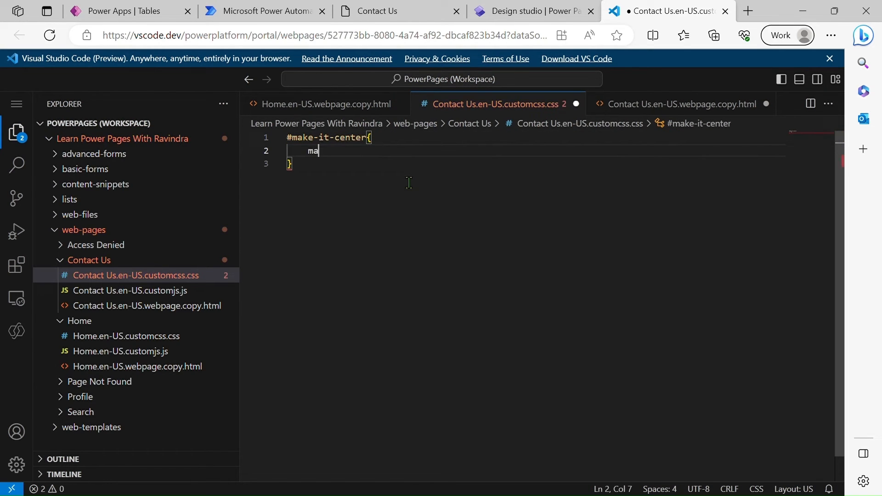
pyautogui.write('rgin: ;')
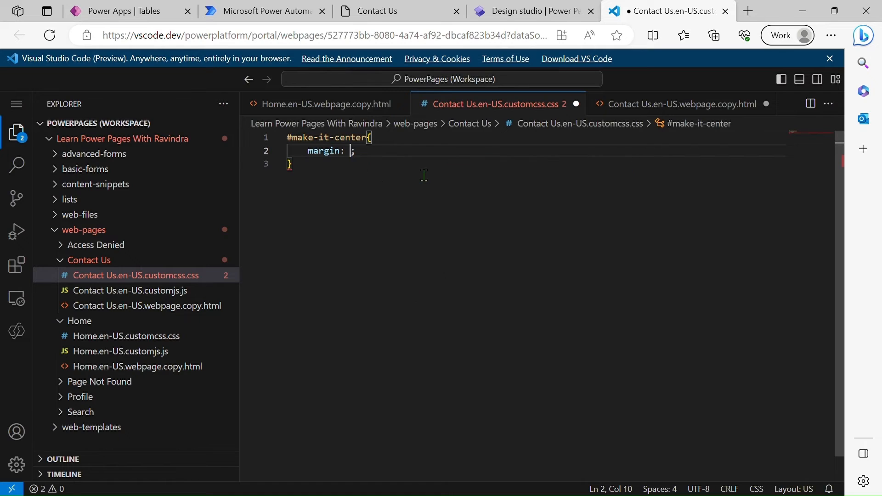
pyautogui.write('auto')
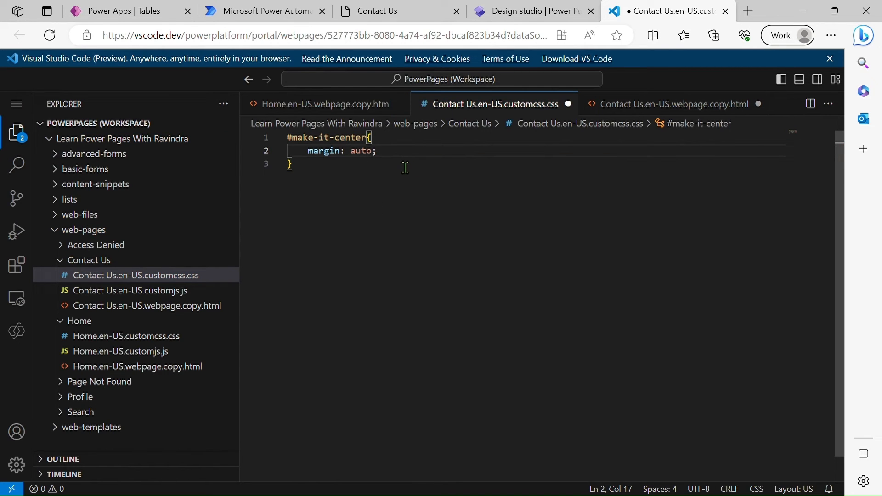
pyautogui.write('m')
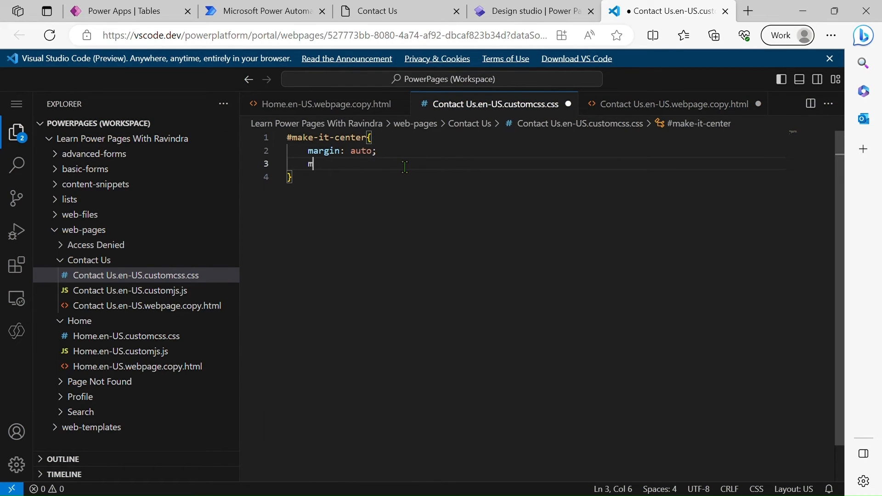
pyautogui.write('argin-top: ;')
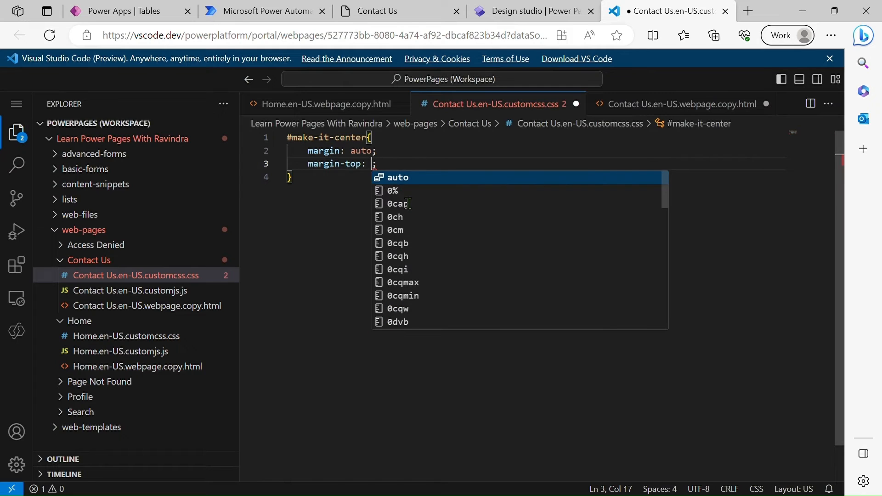
pyautogui.write('10')
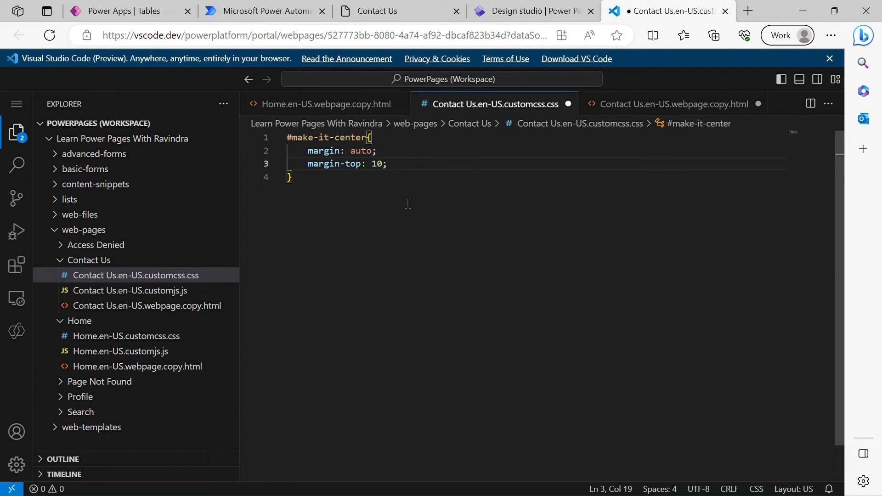
pyautogui.write('%')
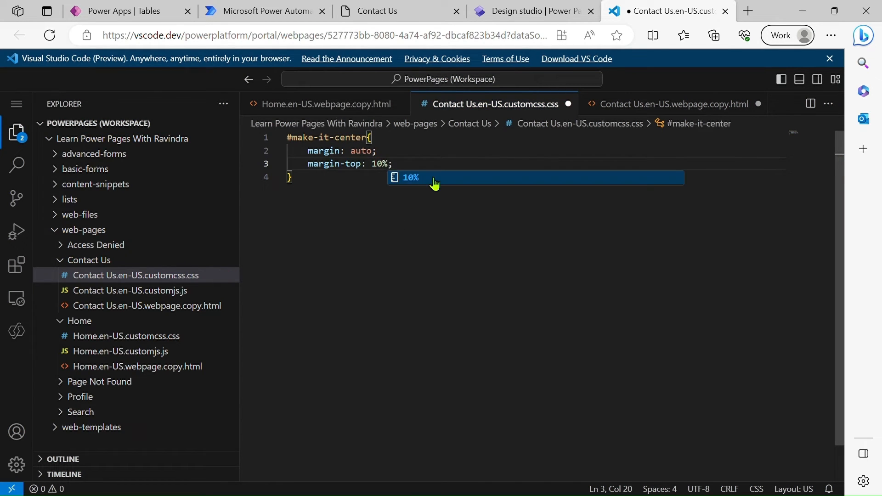
pyautogui.click(673, 103)
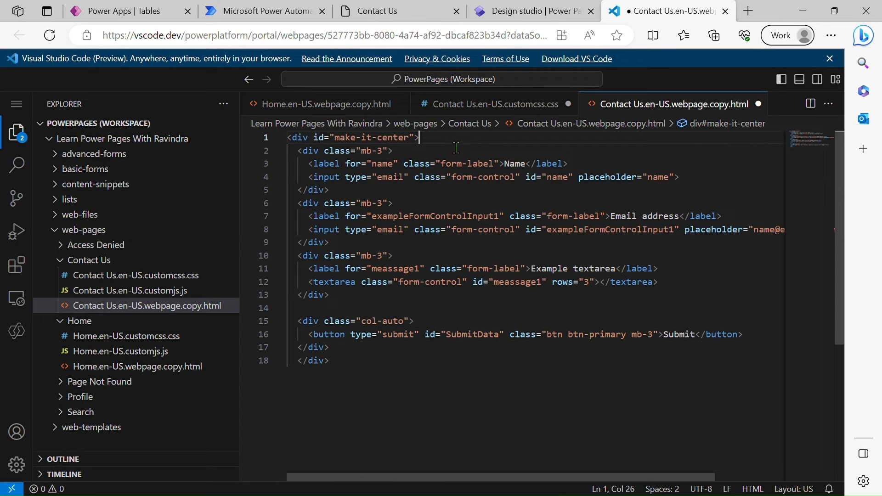
# Step: Add a 'Contact Us' h1 heading inside the form container
pyautogui.press('Enter')
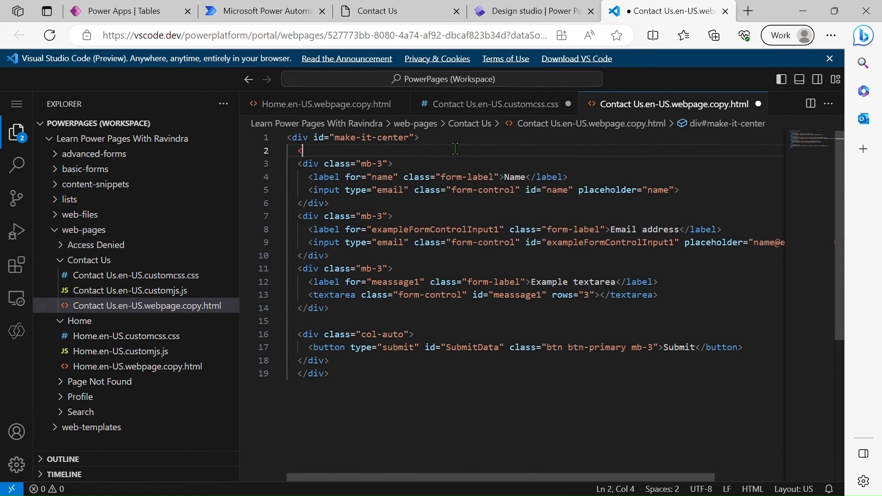
pyautogui.write('h1')
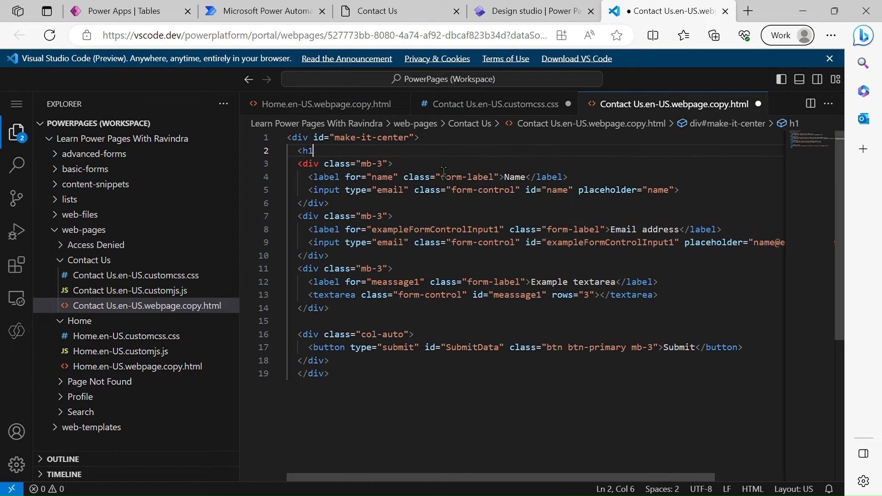
pyautogui.write('Contact </h1>')
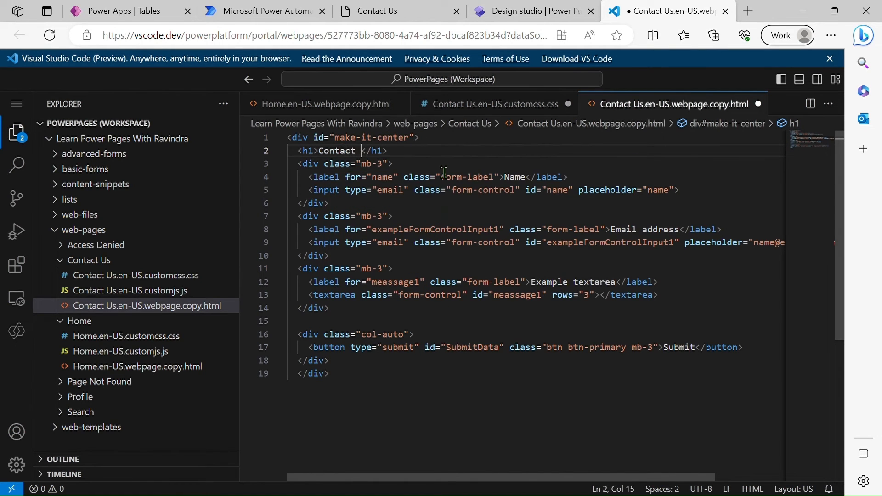
# Step: Save the stylesheet and markup, overwriting the newer stored copy
pyautogui.click(495, 104)
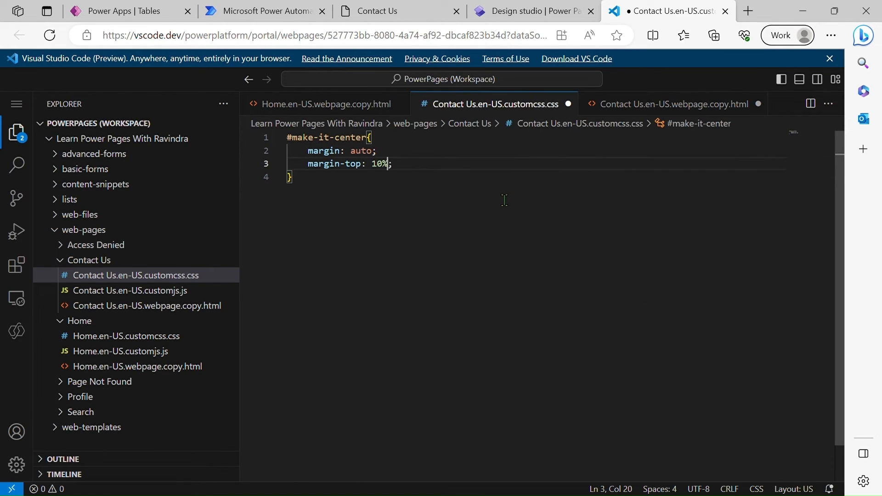
pyautogui.press('ctrl+s')
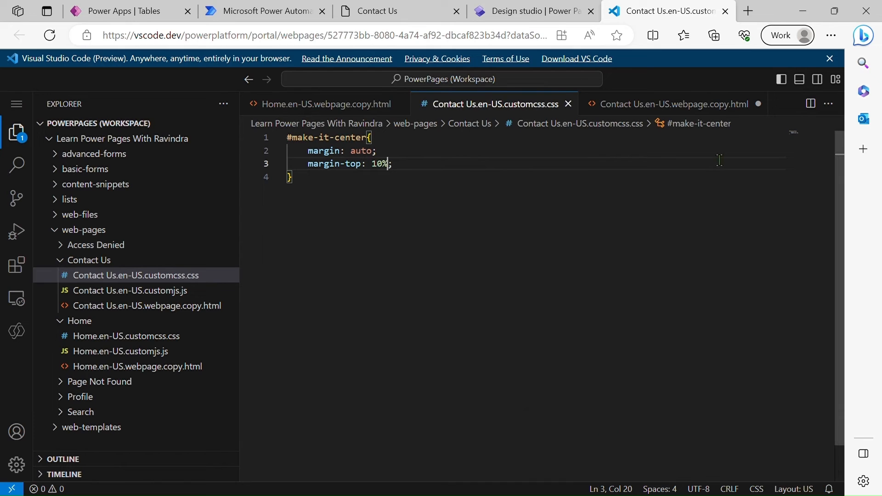
pyautogui.click(673, 103)
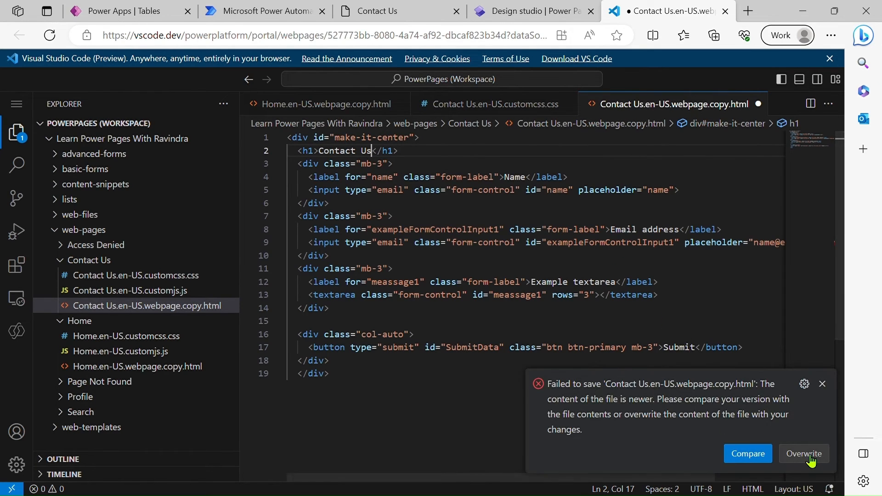
pyautogui.click(803, 453)
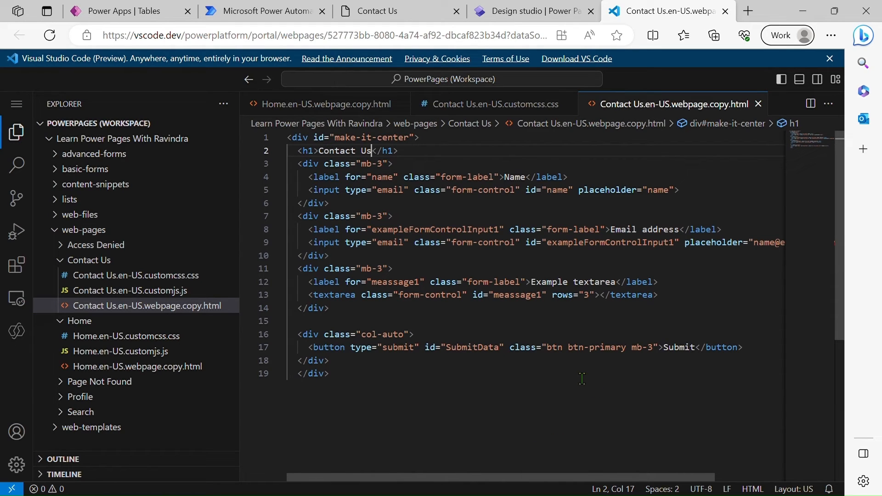
pyautogui.click(330, 373)
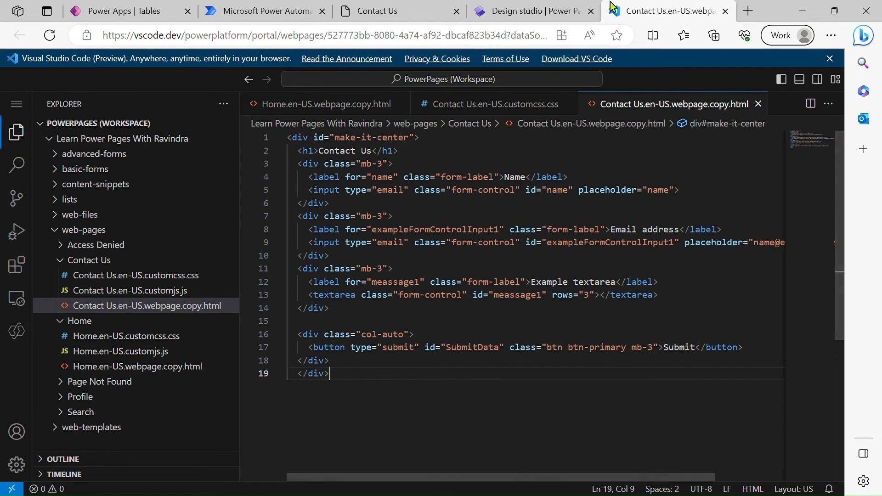
pyautogui.click(529, 10)
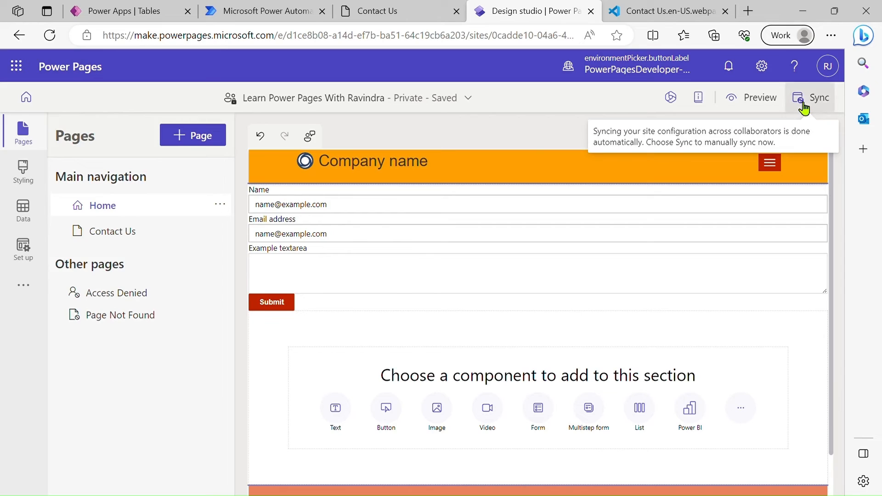
# Step: Sync the site and view the Contact Us page with its heading above the form
pyautogui.click(817, 98)
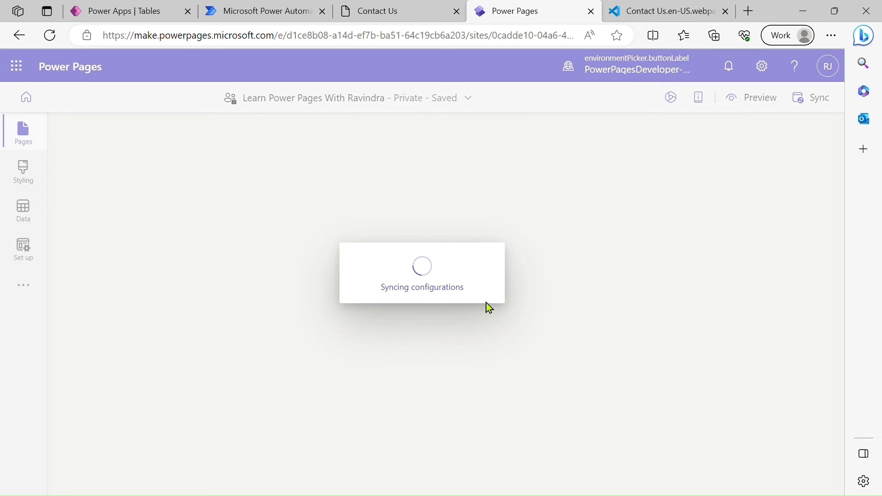
pyautogui.moveTo(759, 106)
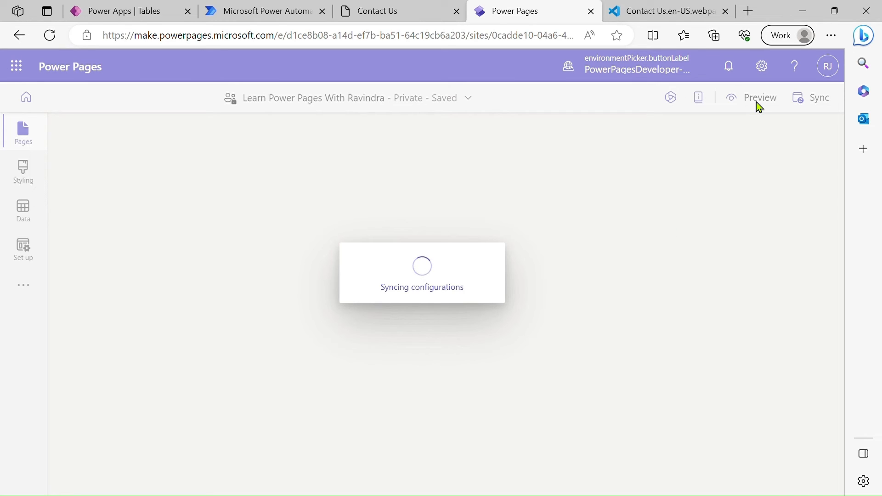
pyautogui.moveTo(444, 314)
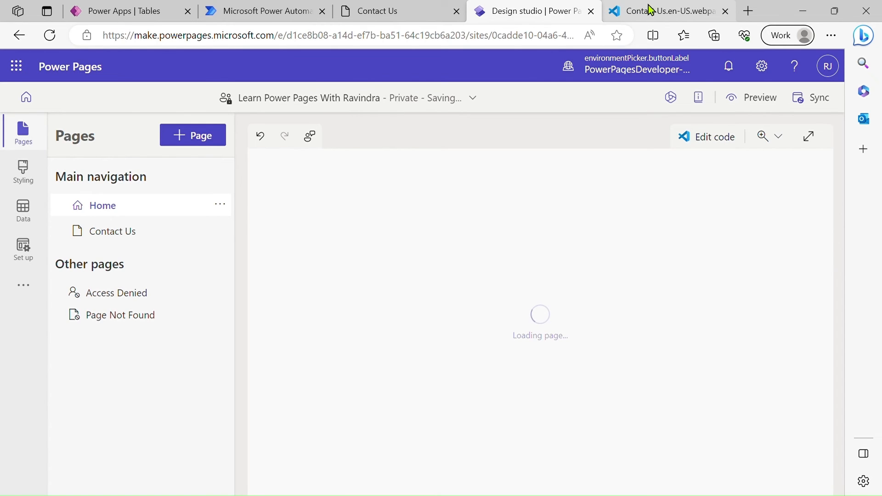
pyautogui.moveTo(712, 54)
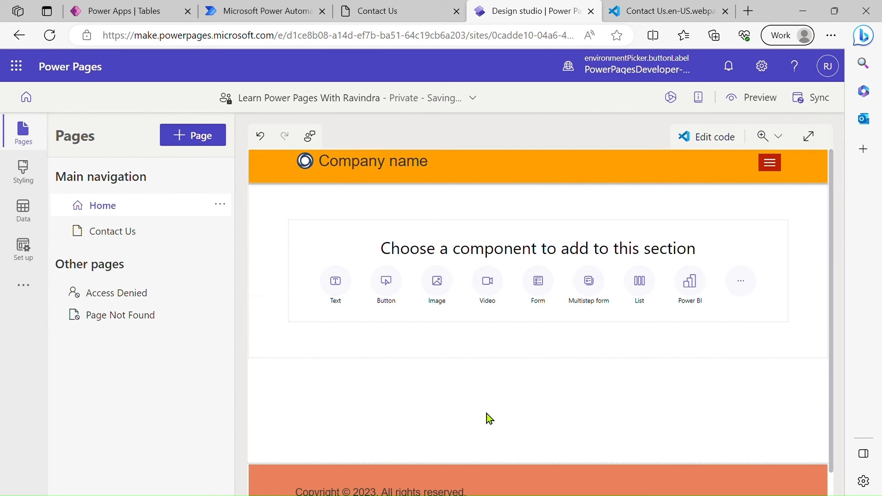
pyautogui.click(112, 231)
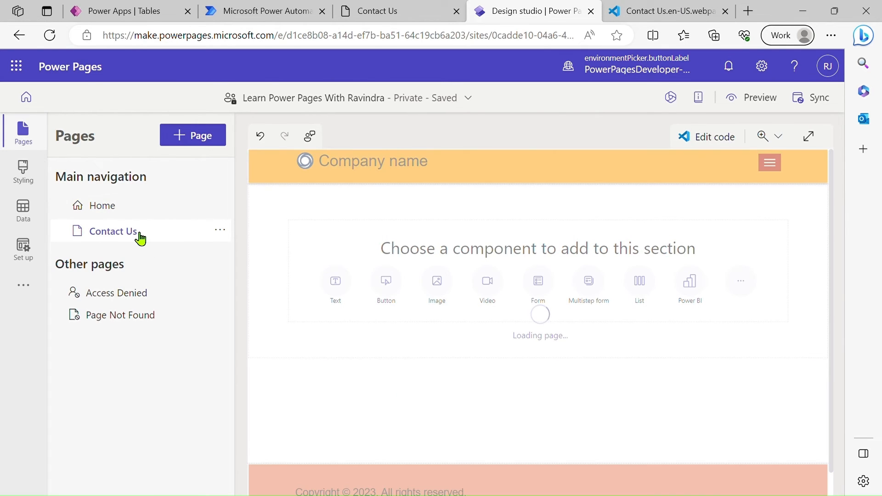
pyautogui.click(112, 231)
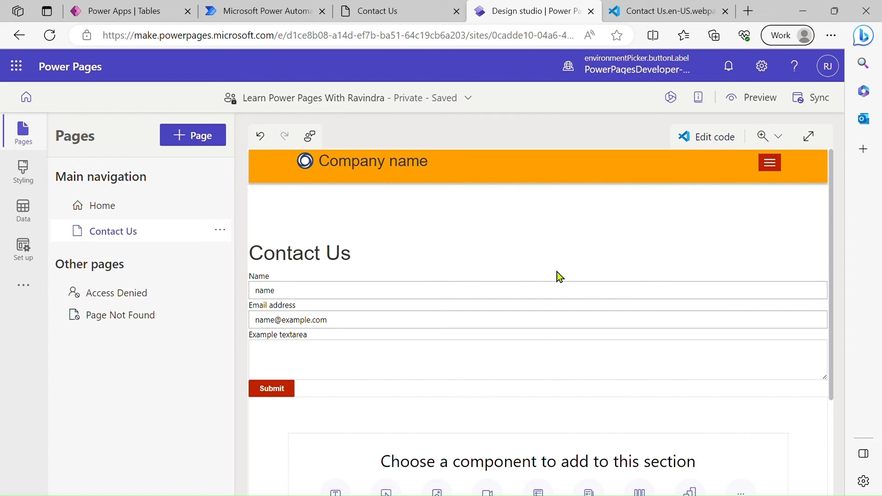
pyautogui.scroll(-3)
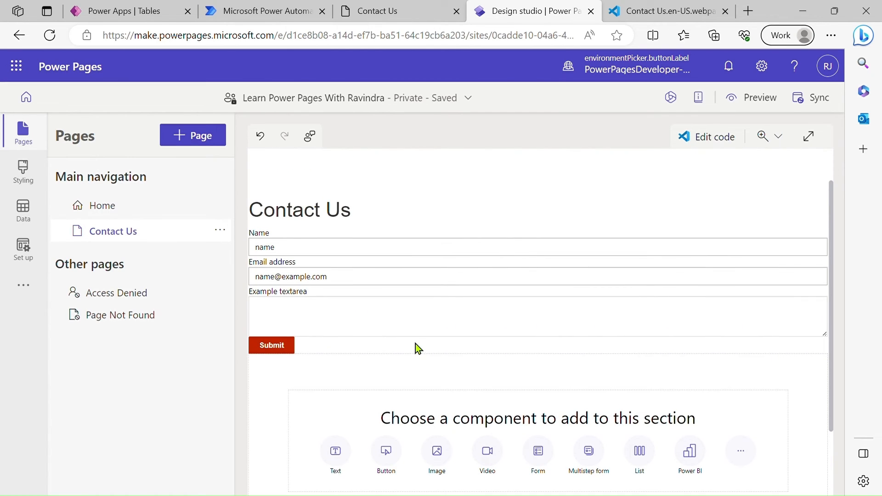
pyautogui.click(666, 11)
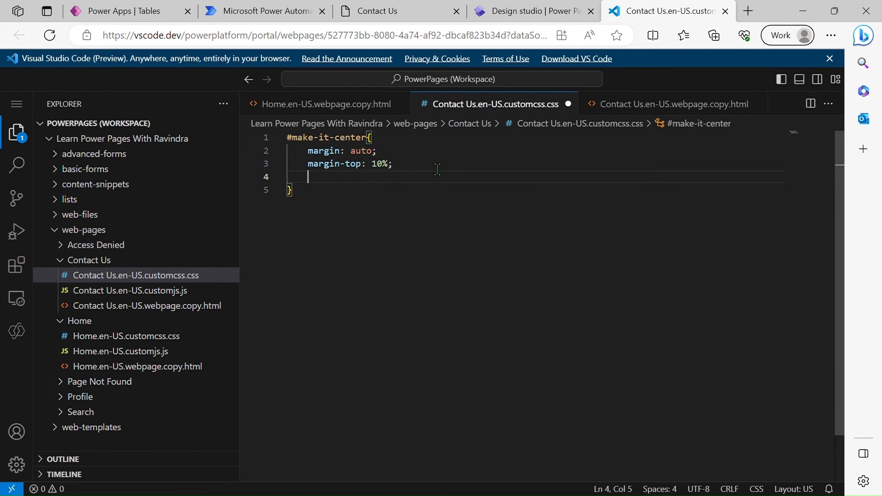
# Step: Add width: 70% to the #make-it-center rule and save the stylesheet
pyautogui.write('width: ;')
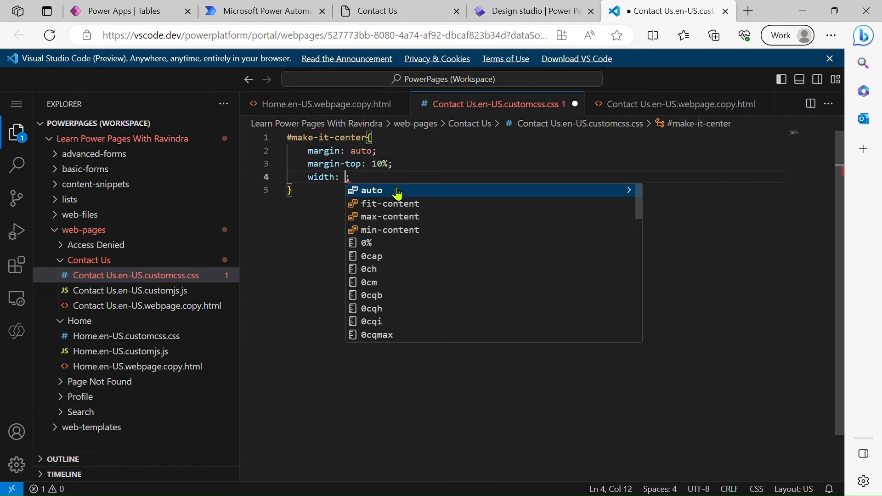
pyautogui.write('7')
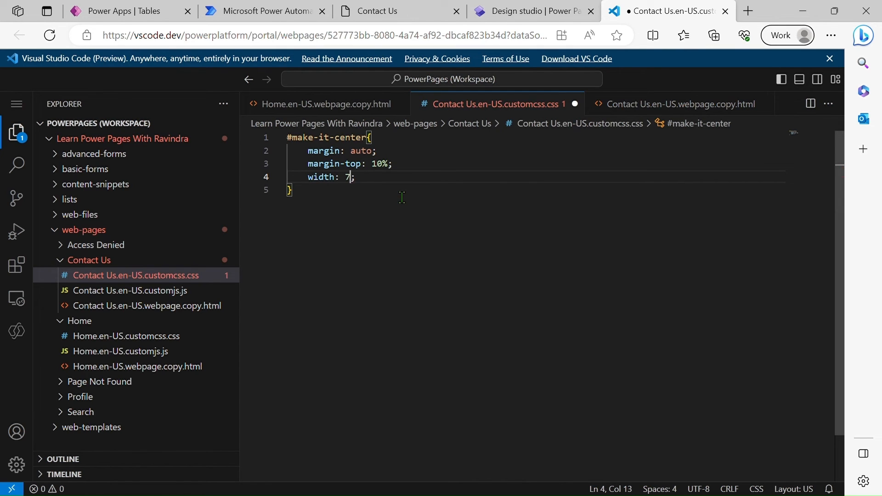
pyautogui.write('0%')
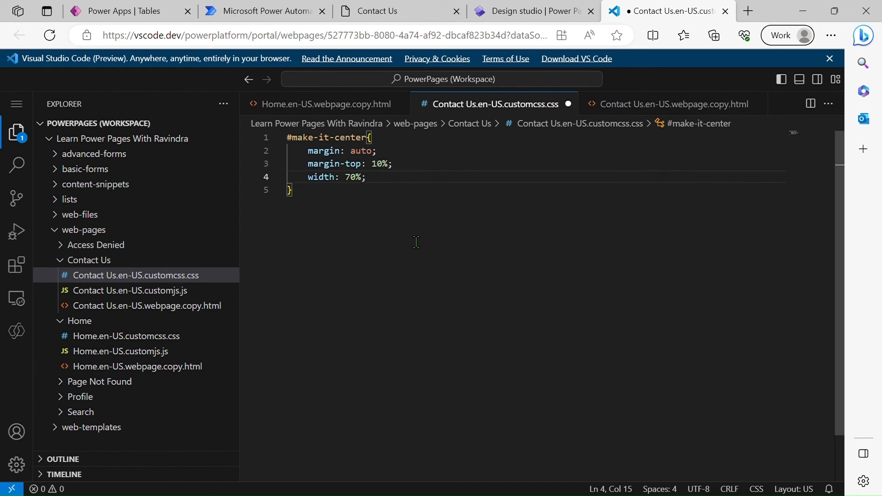
pyautogui.press('ctrl+s')
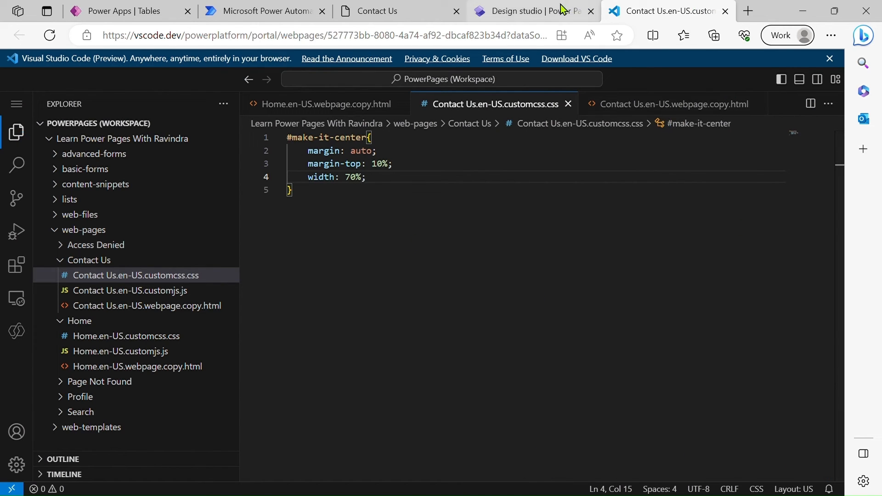
# Step: Sync the design studio to load the 70%-width stylesheet change
pyautogui.click(532, 11)
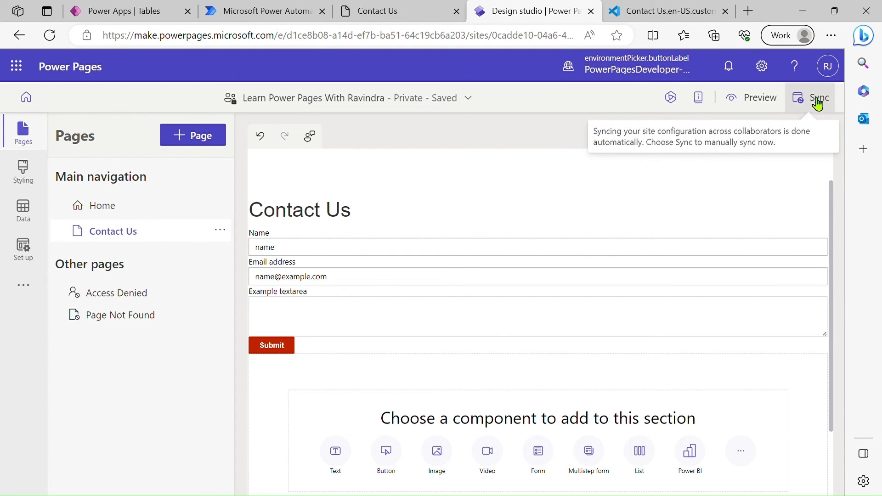
pyautogui.click(818, 97)
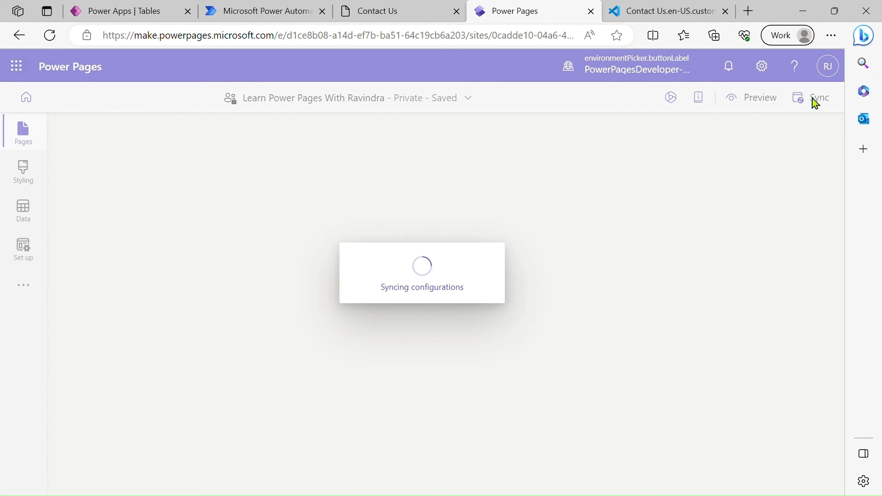
pyautogui.moveTo(616, 197)
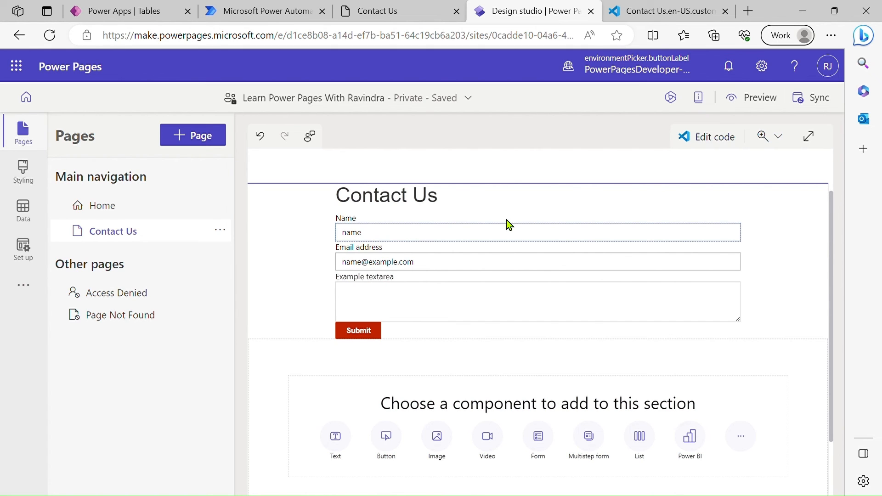
# Step: Close the empty Home file and rename the textarea label to 'Message'
pyautogui.click(667, 11)
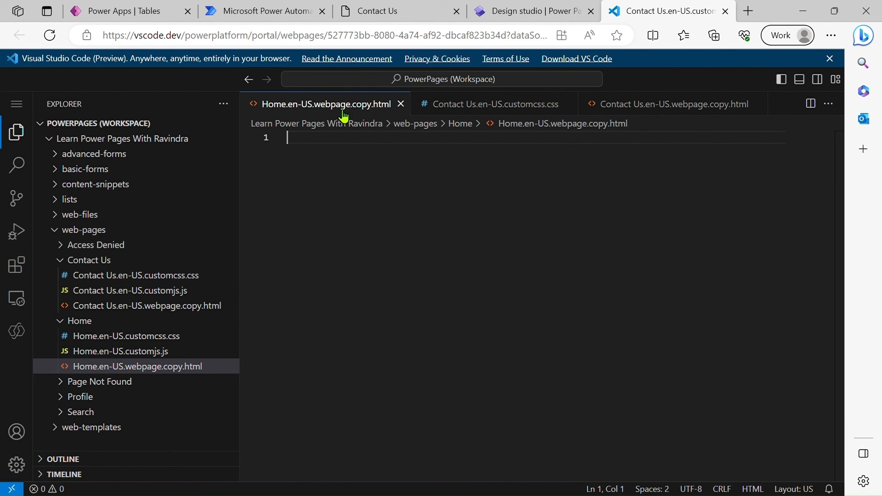
pyautogui.click(673, 103)
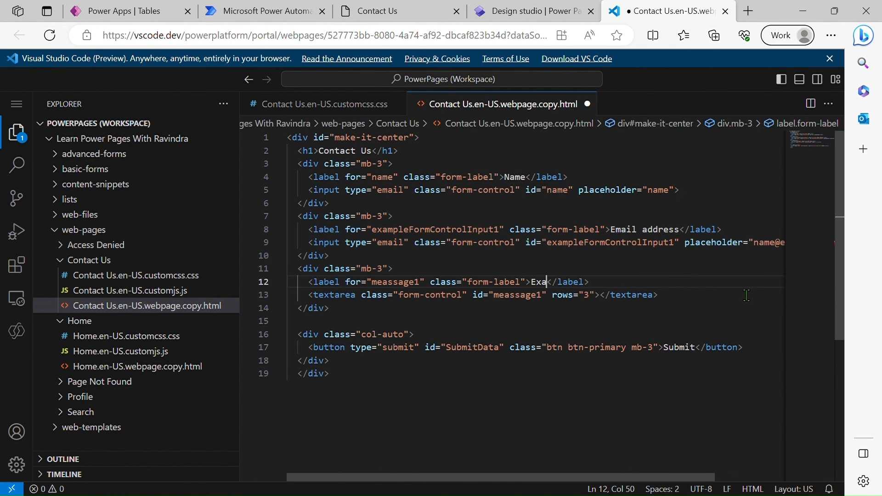
pyautogui.write('Mess')
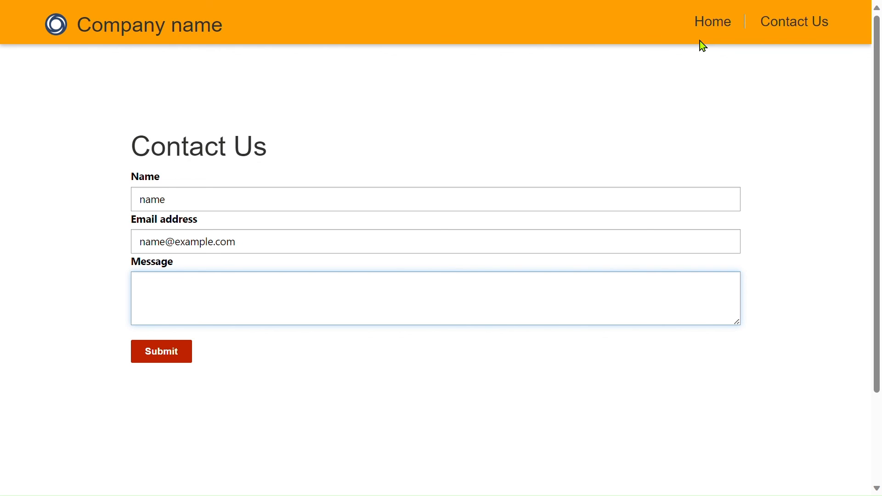
pyautogui.moveTo(589, 110)
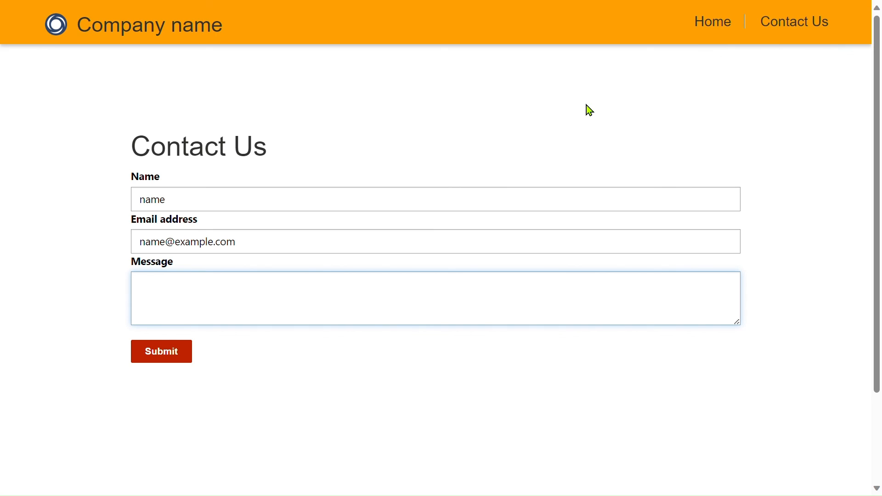
pyautogui.moveTo(273, 168)
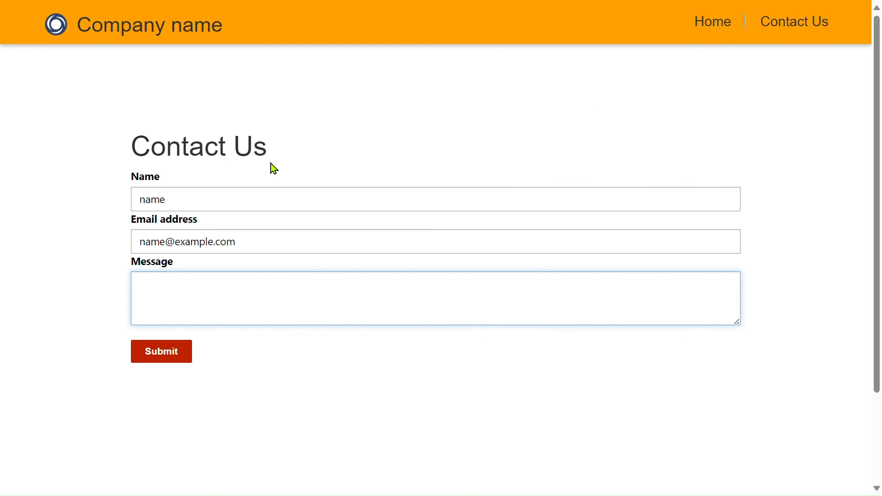
pyautogui.moveTo(4, 198)
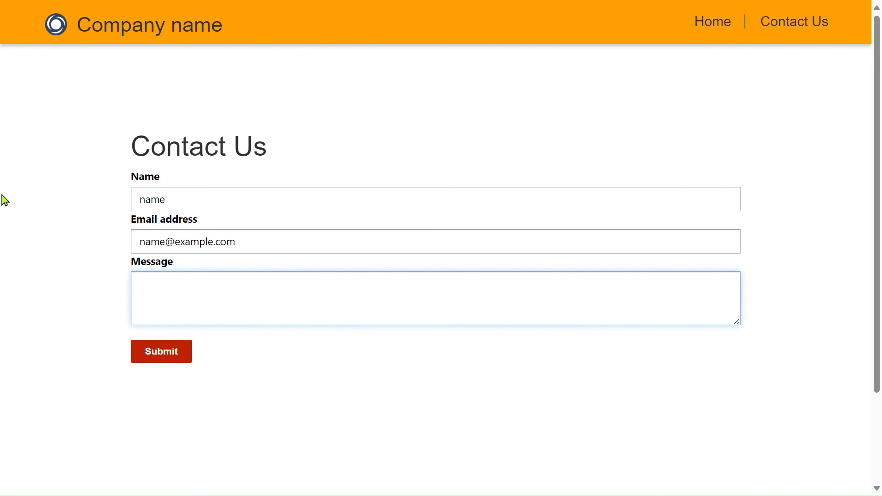
pyautogui.moveTo(398, 409)
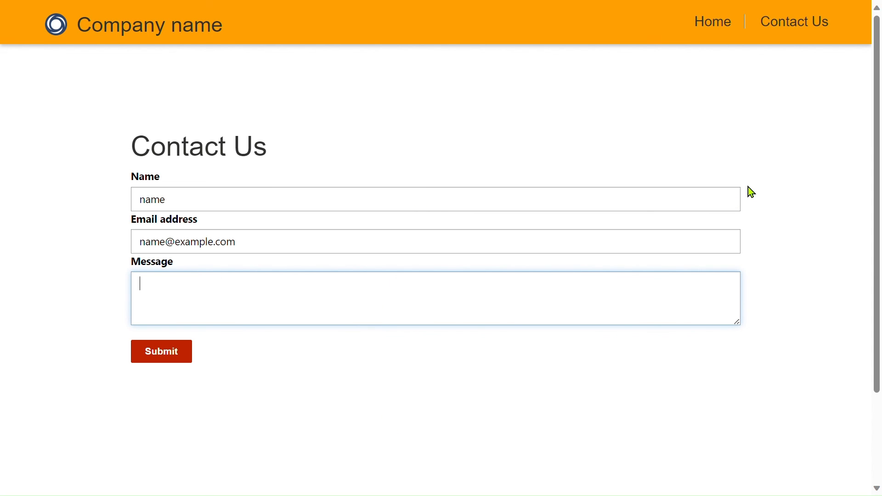
pyautogui.moveTo(782, 137)
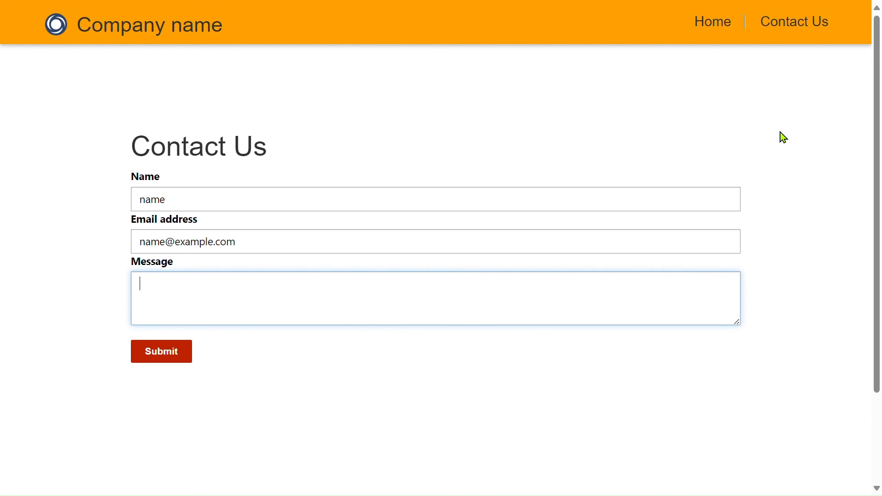